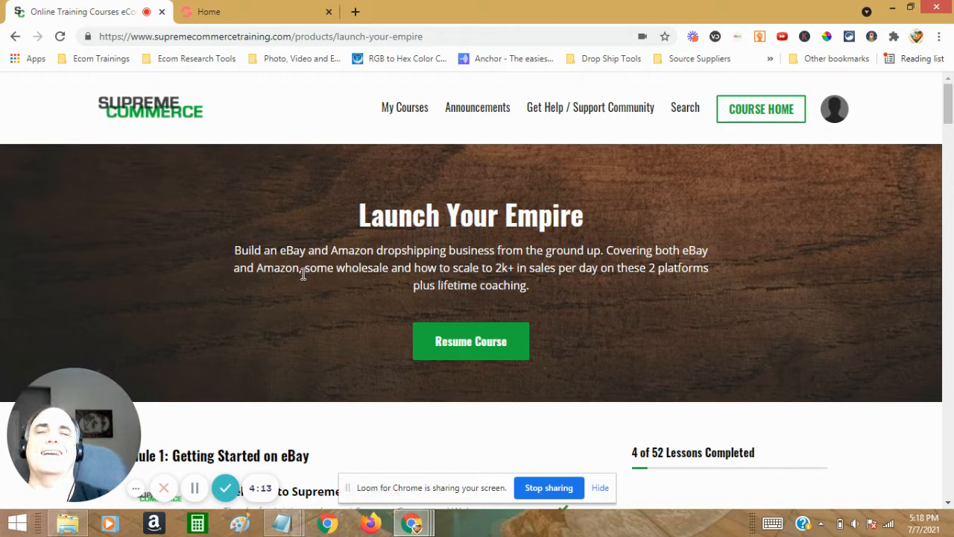
{"action": "mouse_move", "coordinate": [361, 246]}
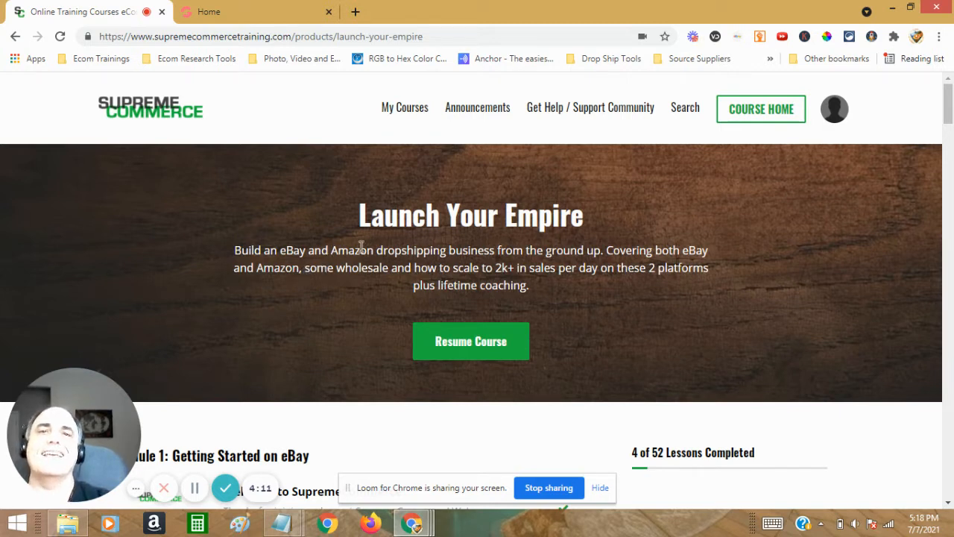
{"action": "mouse_move", "coordinate": [595, 286]}
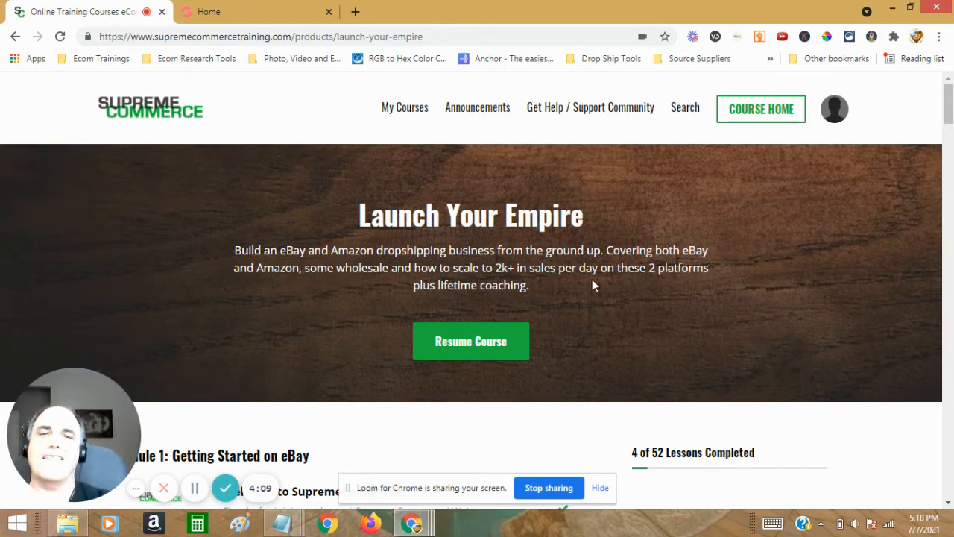
{"action": "mouse_move", "coordinate": [272, 205]}
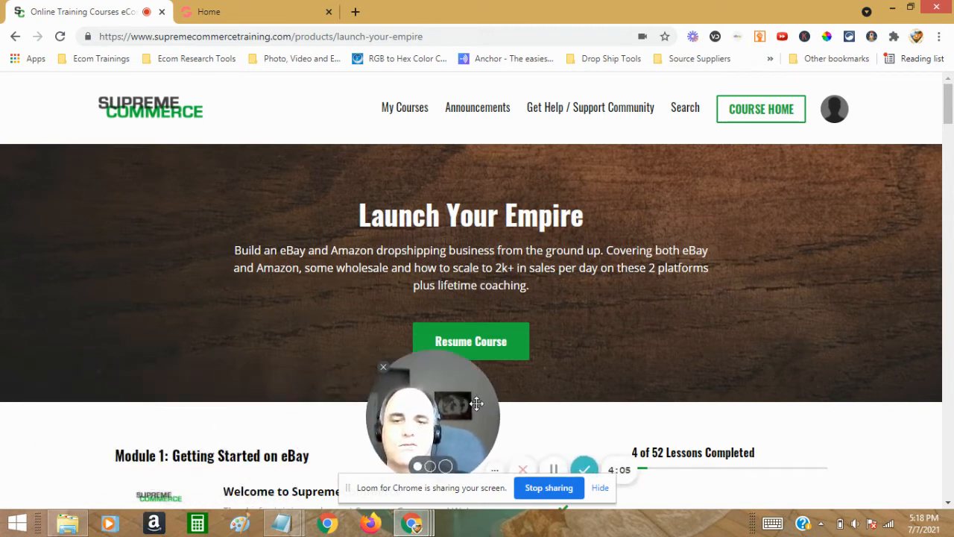
Step: Scroll back and forth through the early modules of the course outline
{"action": "left_click_drag", "start_coordinate": [433, 416], "coordinate": [869, 436]}
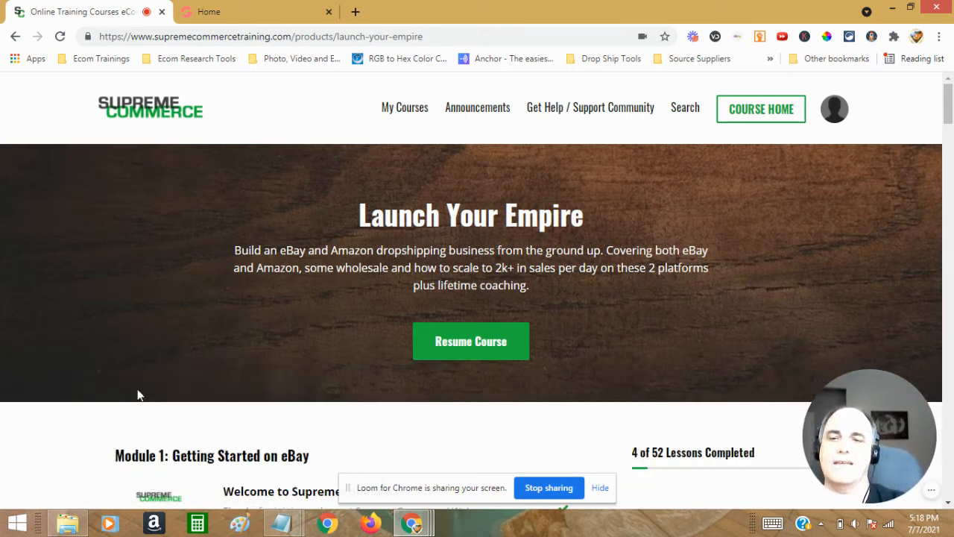
{"action": "mouse_move", "coordinate": [147, 80]}
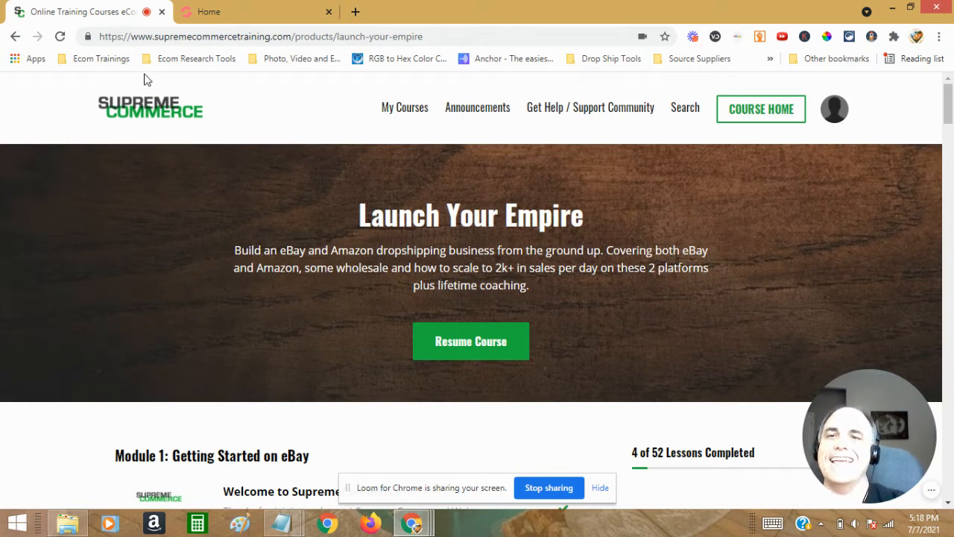
{"action": "scroll", "scroll_direction": "down", "scroll_amount": 3}
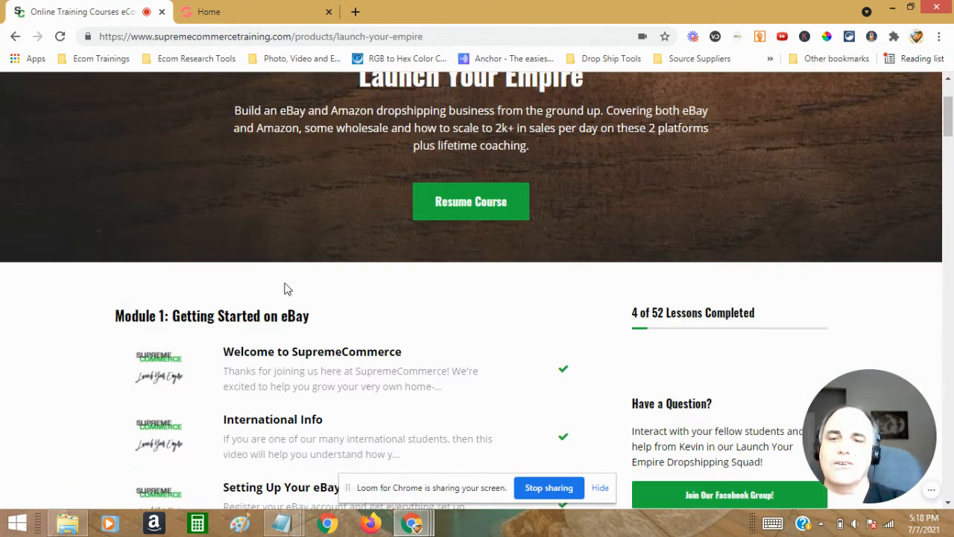
{"action": "scroll", "scroll_direction": "down", "scroll_amount": 3}
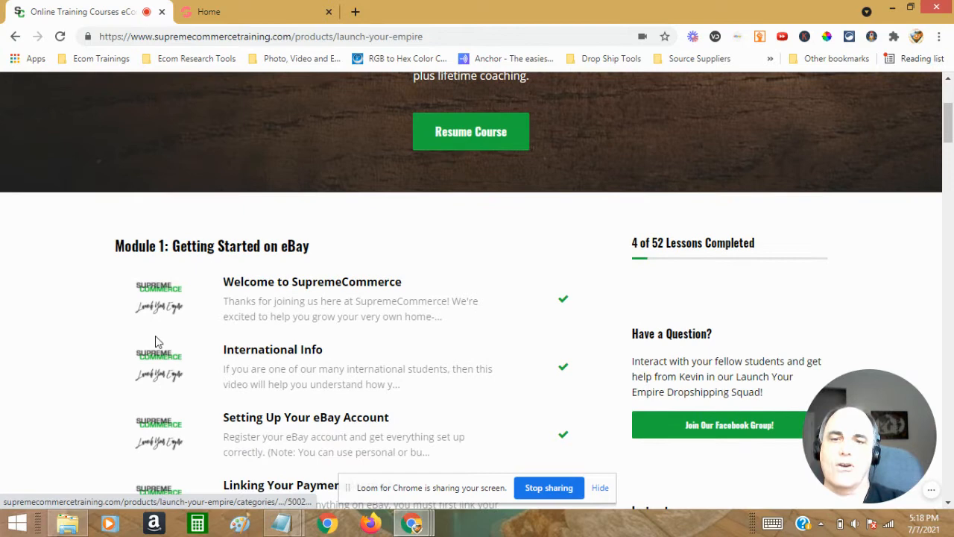
{"action": "scroll", "scroll_direction": "down", "scroll_amount": 3}
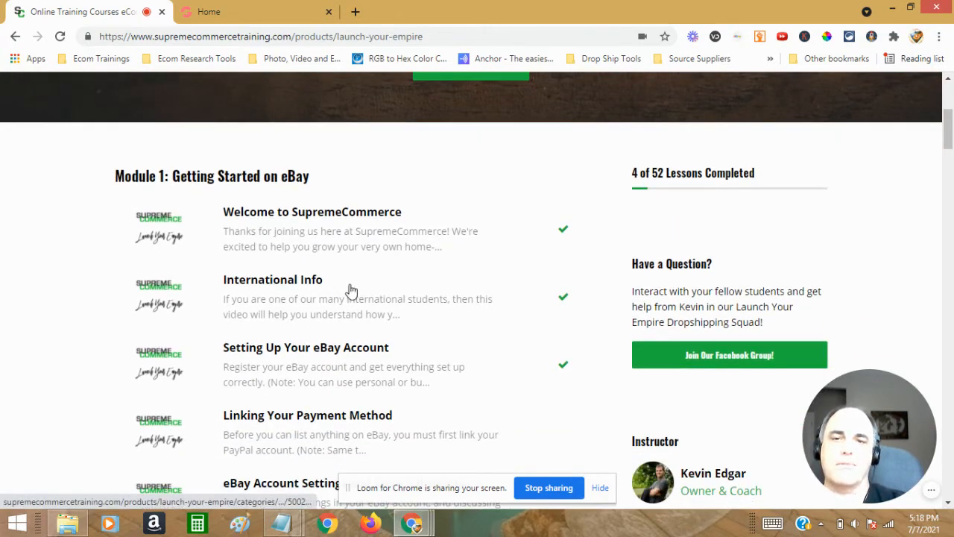
{"action": "scroll", "scroll_direction": "down", "scroll_amount": 3}
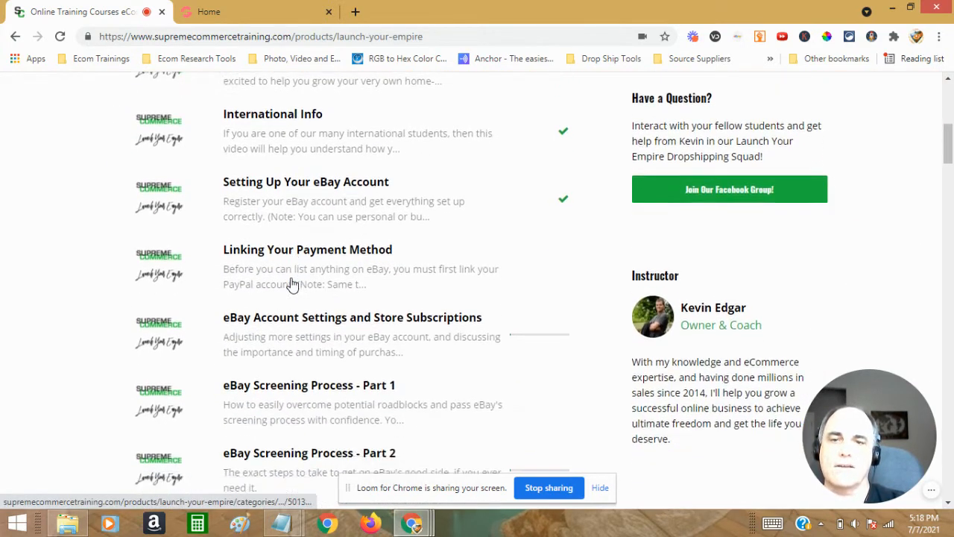
{"action": "scroll", "scroll_direction": "down", "scroll_amount": 3}
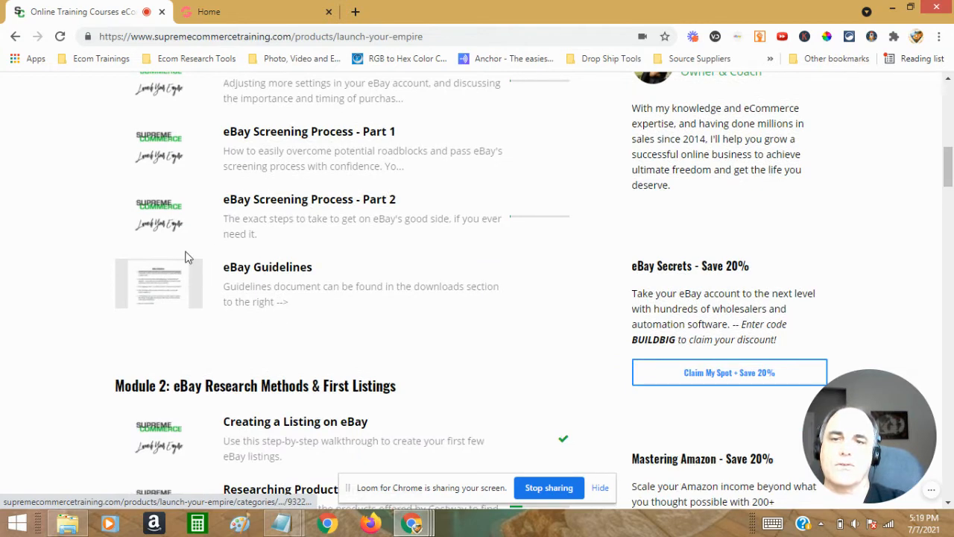
{"action": "scroll", "scroll_direction": "up", "scroll_amount": 3}
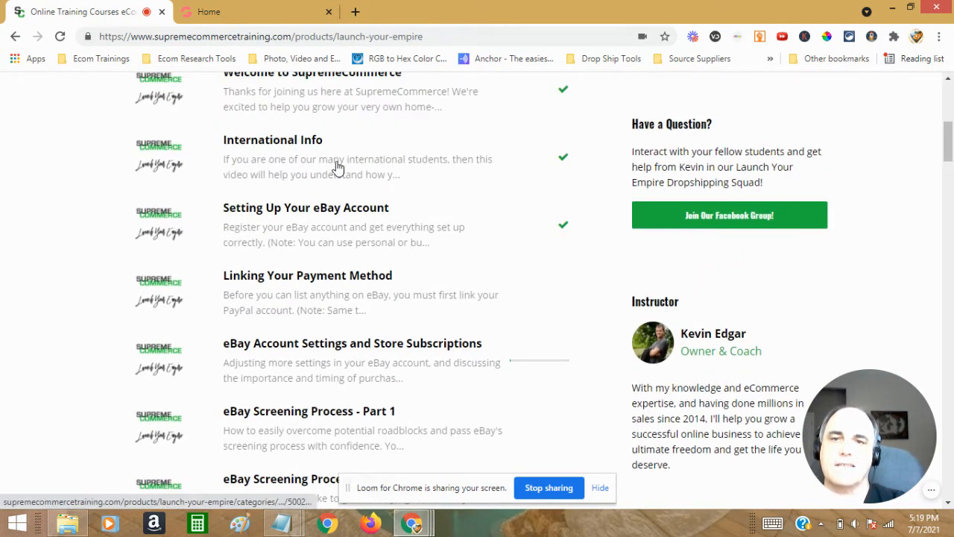
{"action": "scroll", "scroll_direction": "up", "scroll_amount": 3}
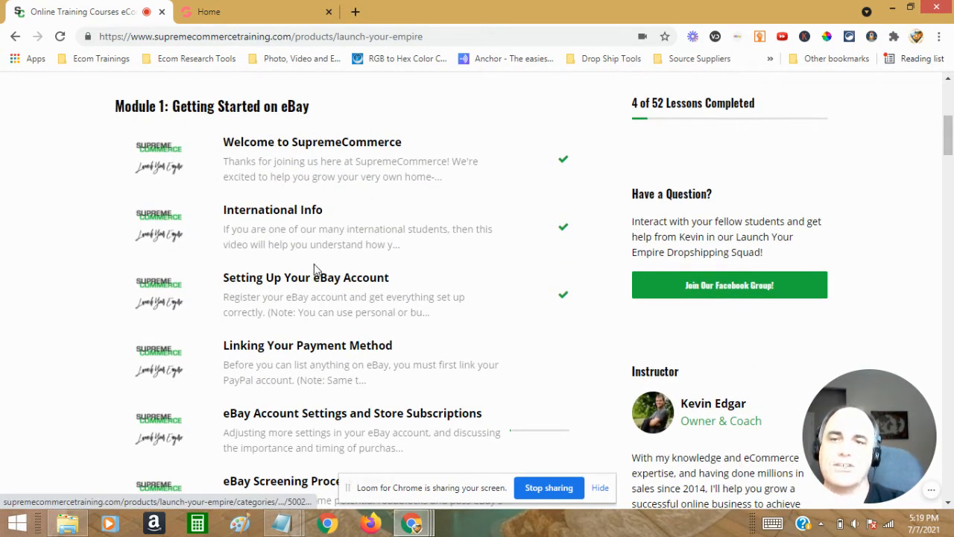
{"action": "scroll", "scroll_direction": "down", "scroll_amount": 3}
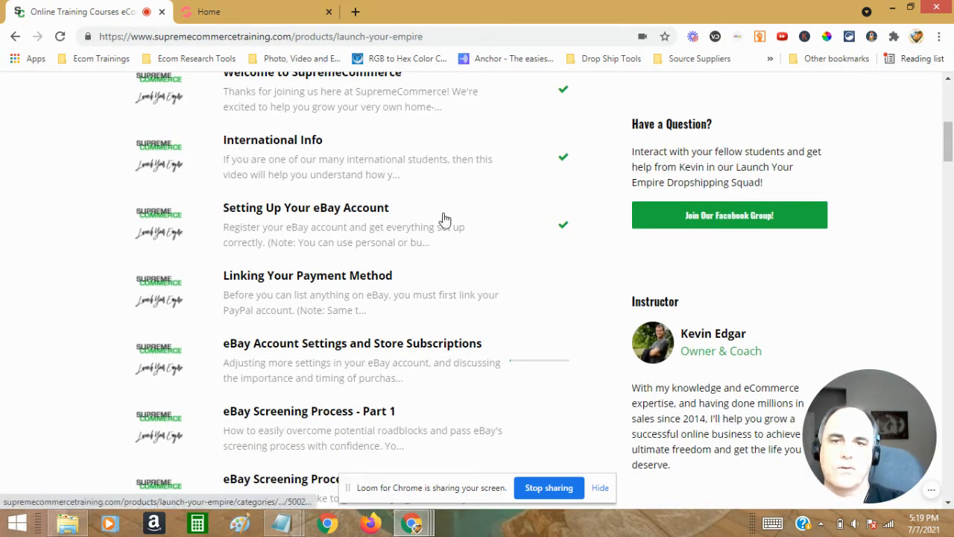
{"action": "scroll", "scroll_direction": "down", "scroll_amount": 3}
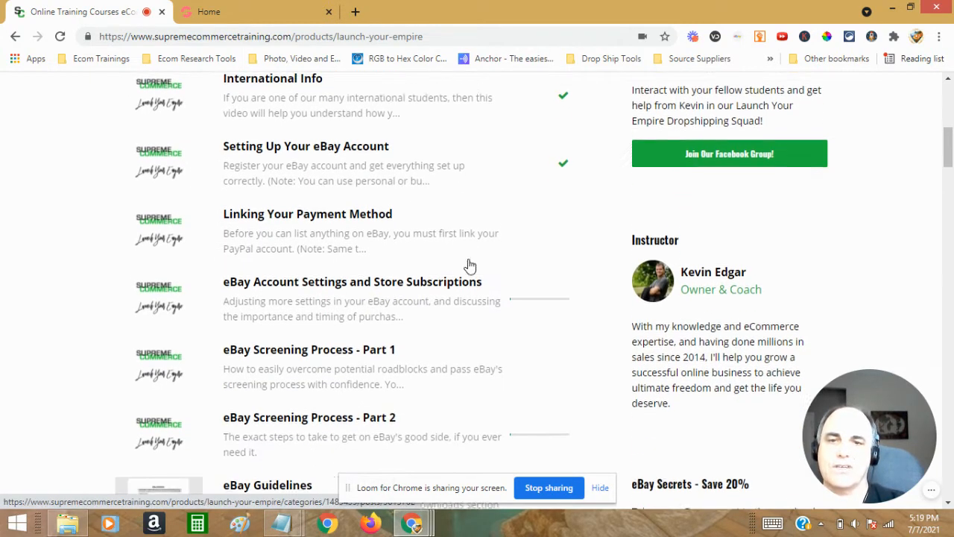
{"action": "scroll", "scroll_direction": "up", "scroll_amount": 3}
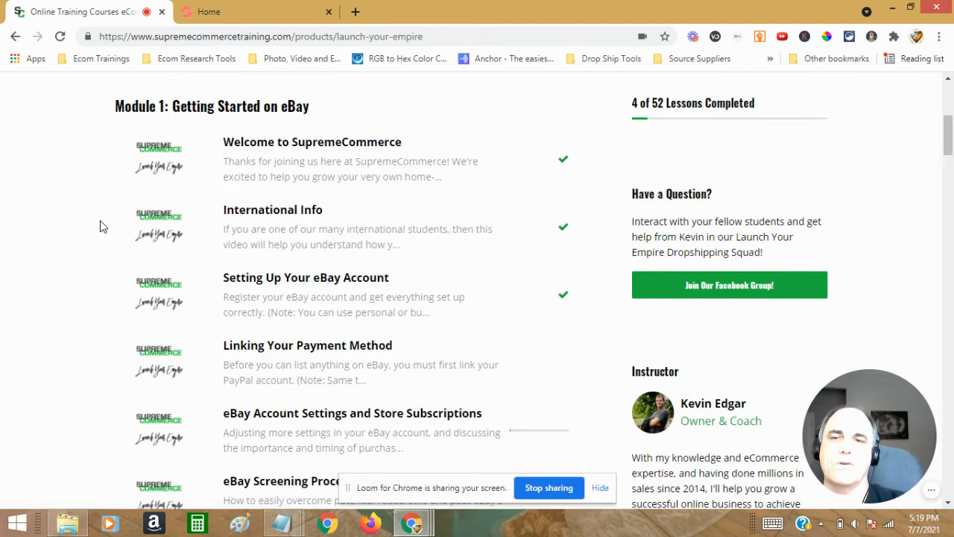
{"action": "scroll", "scroll_direction": "up", "scroll_amount": 3}
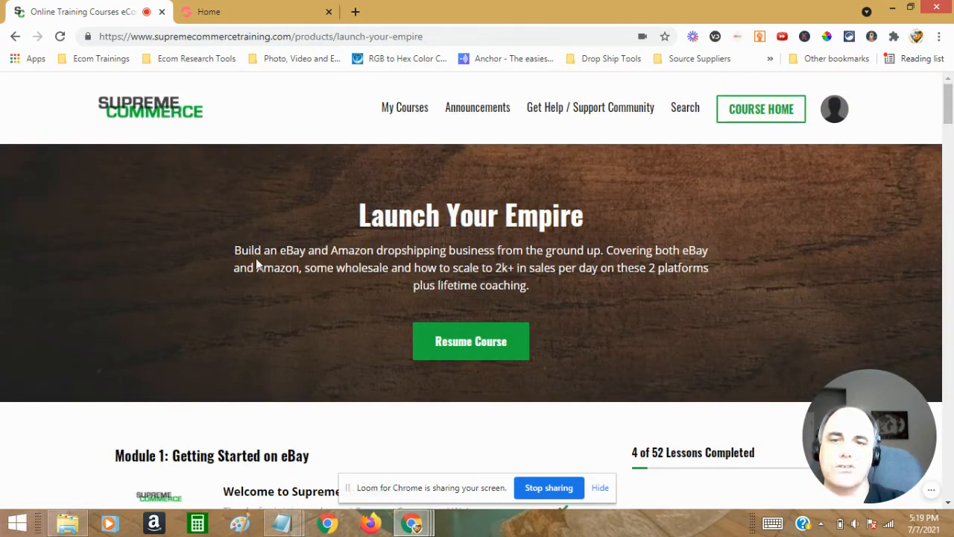
{"action": "mouse_move", "coordinate": [293, 289]}
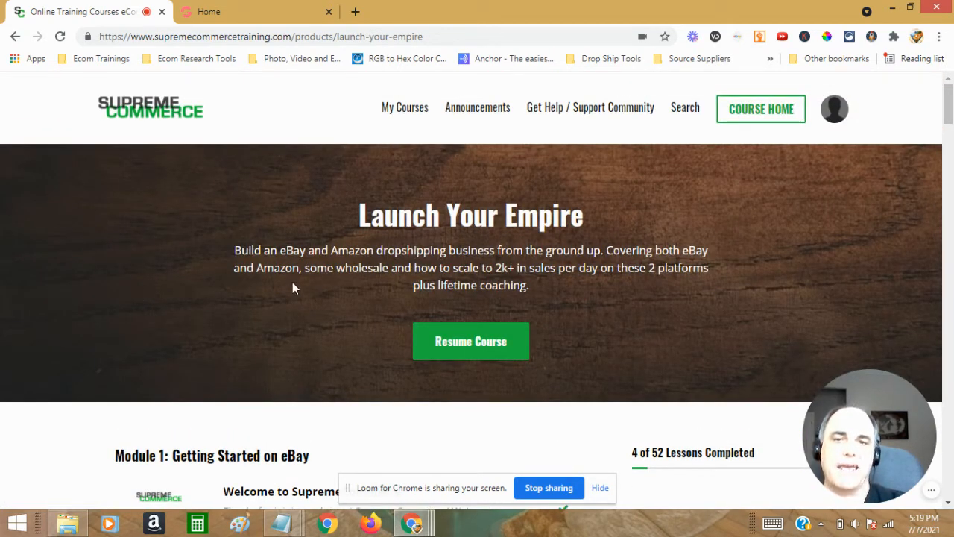
{"action": "mouse_move", "coordinate": [197, 294]}
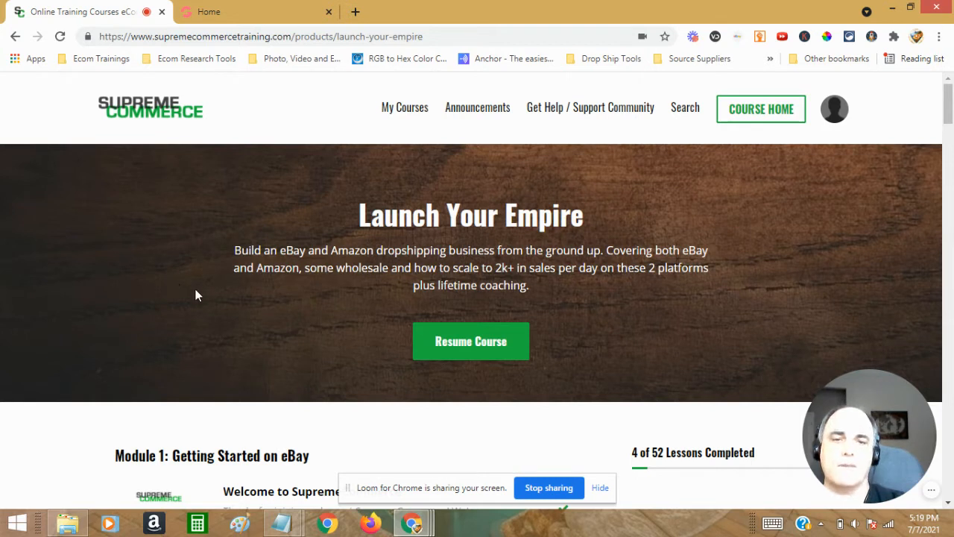
{"action": "mouse_move", "coordinate": [196, 310]}
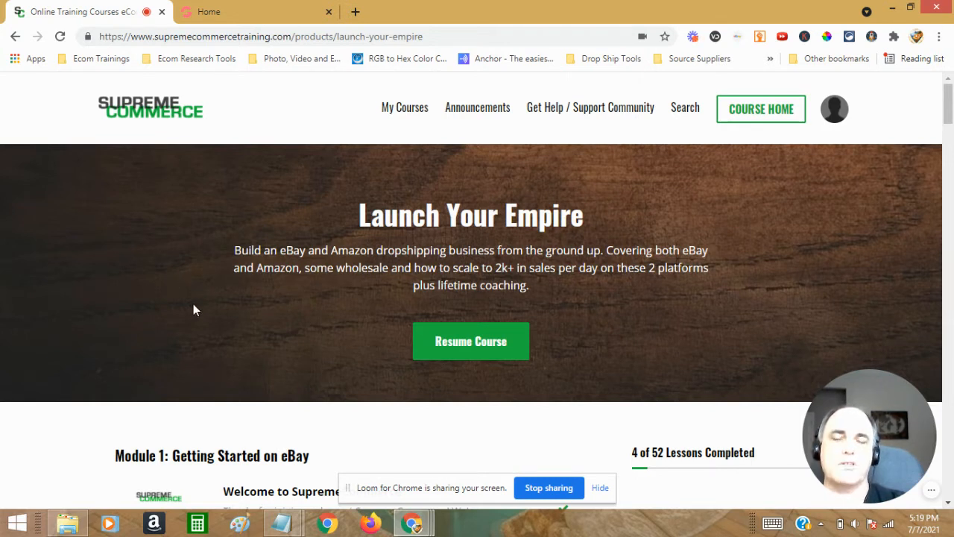
{"action": "mouse_move", "coordinate": [393, 179]}
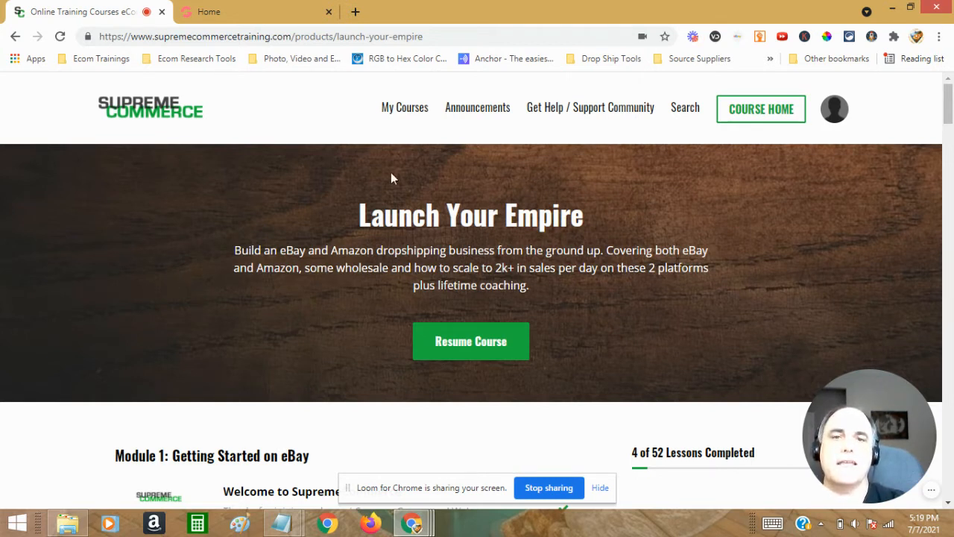
Step: Scroll further down the outline until the Module 4: Getting Started on Amazon lessons show
{"action": "scroll", "scroll_direction": "down", "scroll_amount": 3}
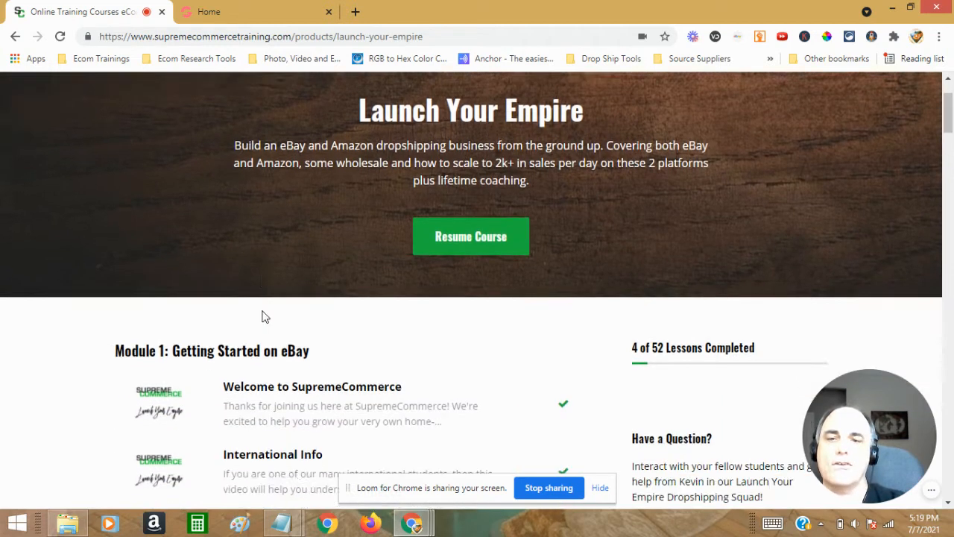
{"action": "scroll", "scroll_direction": "down", "scroll_amount": 3}
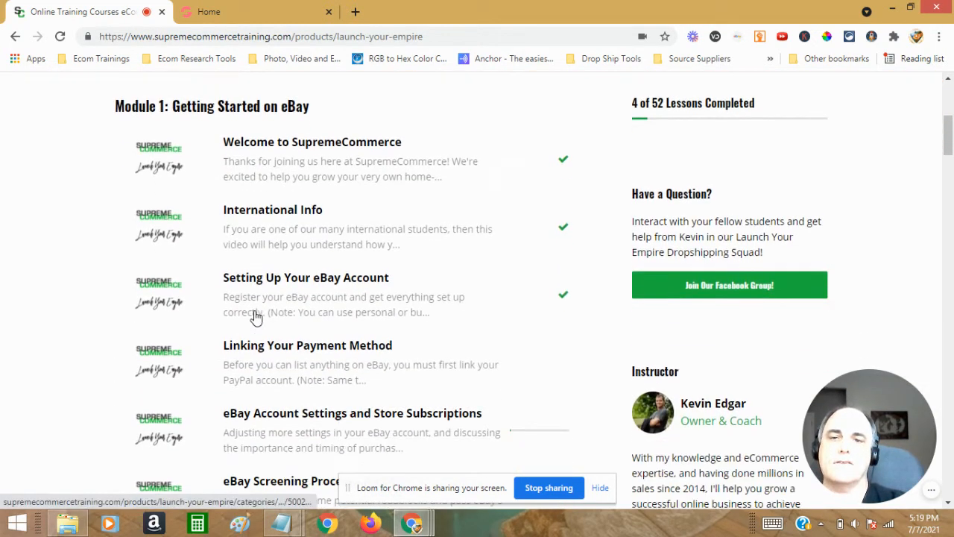
{"action": "scroll", "scroll_direction": "up", "scroll_amount": 3}
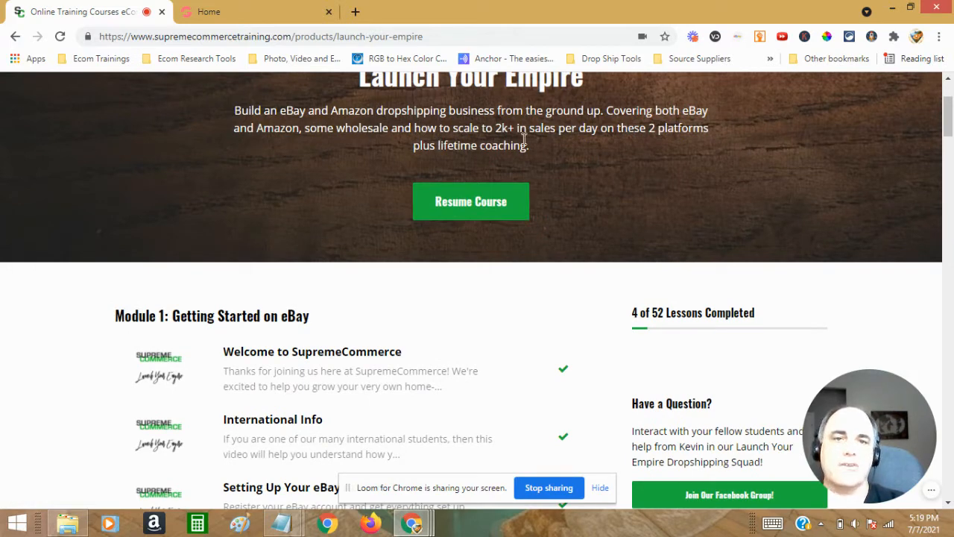
{"action": "scroll", "scroll_direction": "down", "scroll_amount": 3}
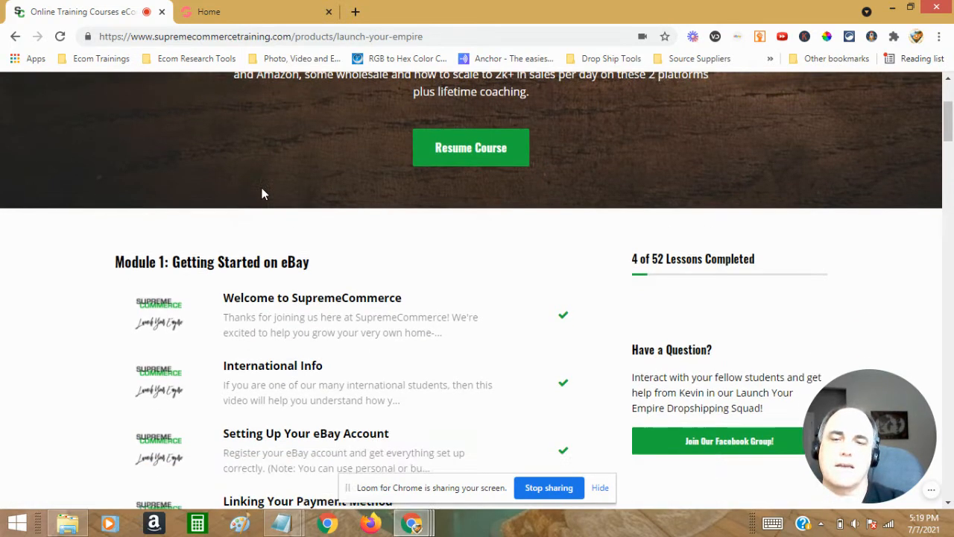
{"action": "scroll", "scroll_direction": "down", "scroll_amount": 3}
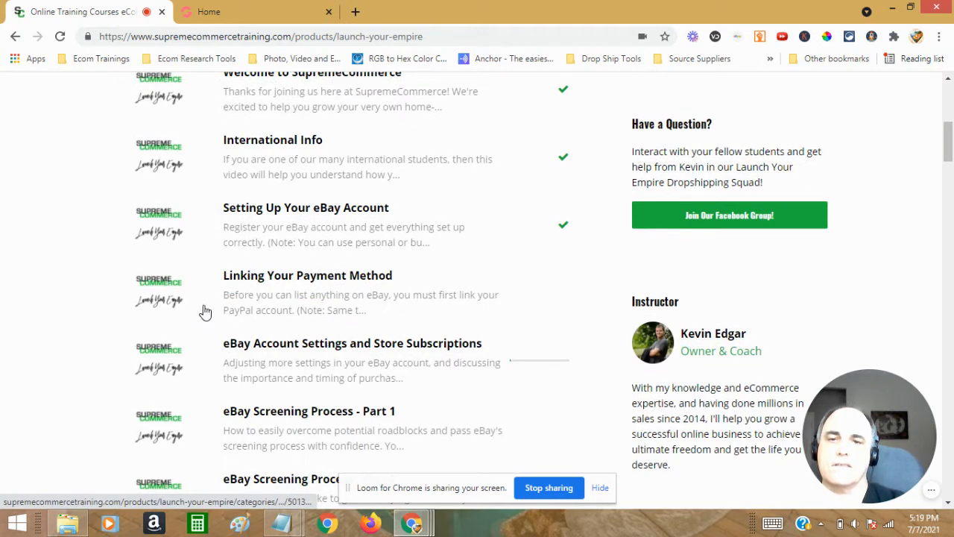
{"action": "scroll", "scroll_direction": "down", "scroll_amount": 3}
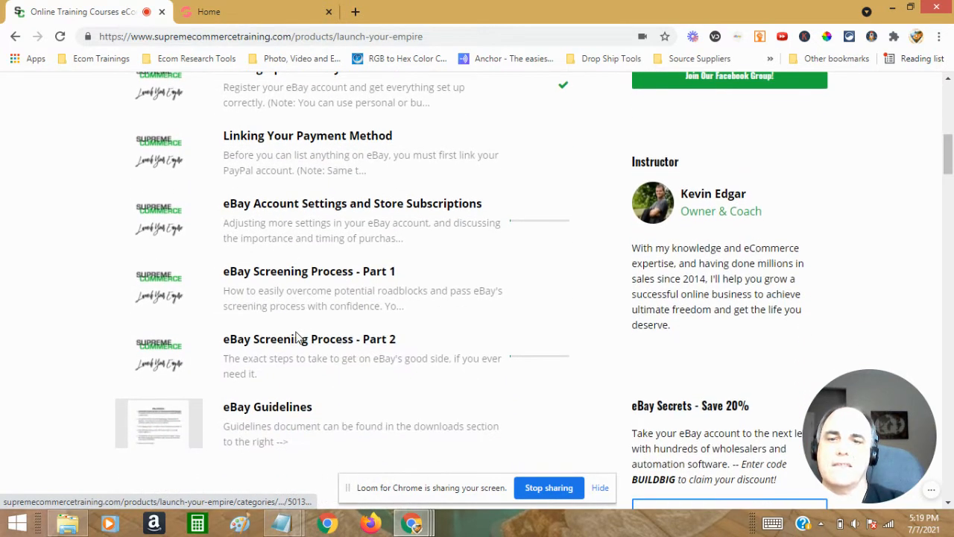
{"action": "scroll", "scroll_direction": "down", "scroll_amount": 3}
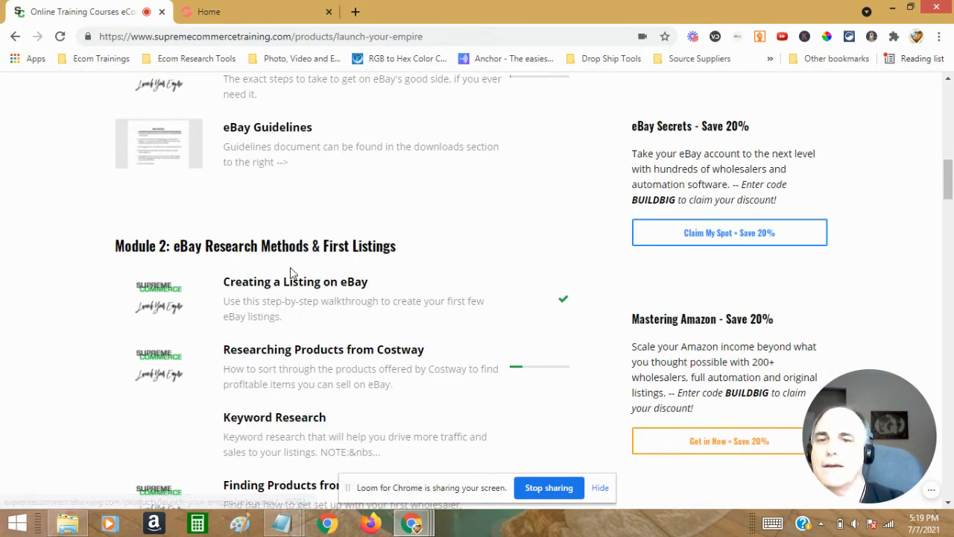
{"action": "scroll", "scroll_direction": "down", "scroll_amount": 3}
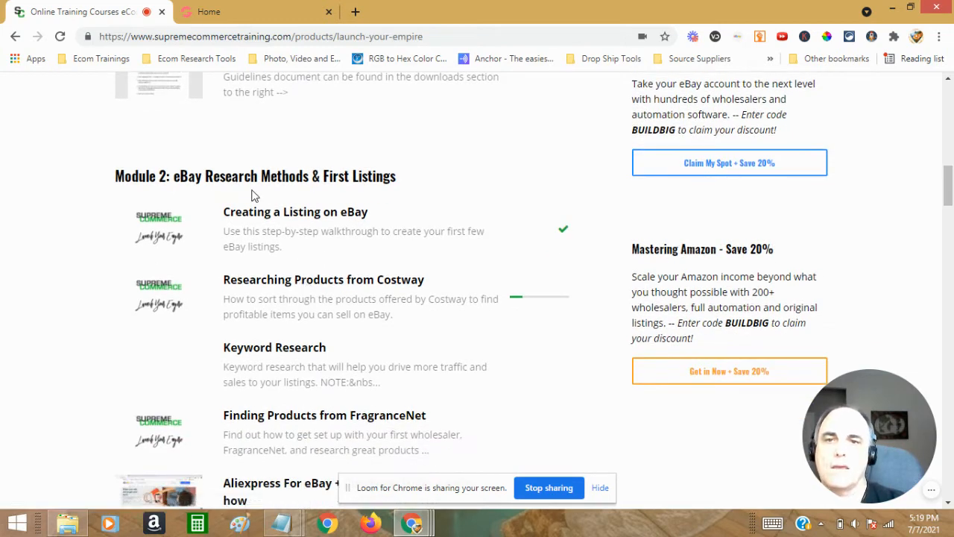
{"action": "scroll", "scroll_direction": "down", "scroll_amount": 3}
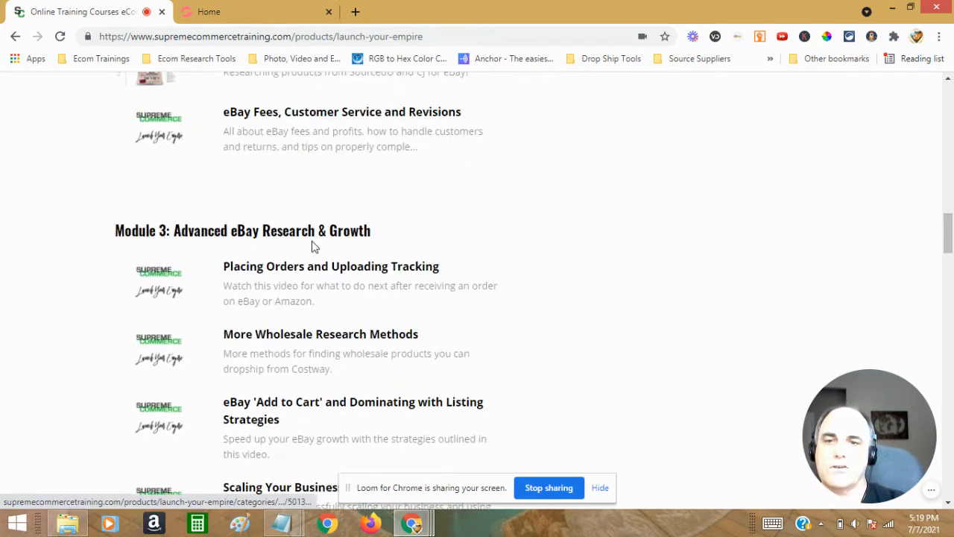
{"action": "scroll", "scroll_direction": "down", "scroll_amount": 3}
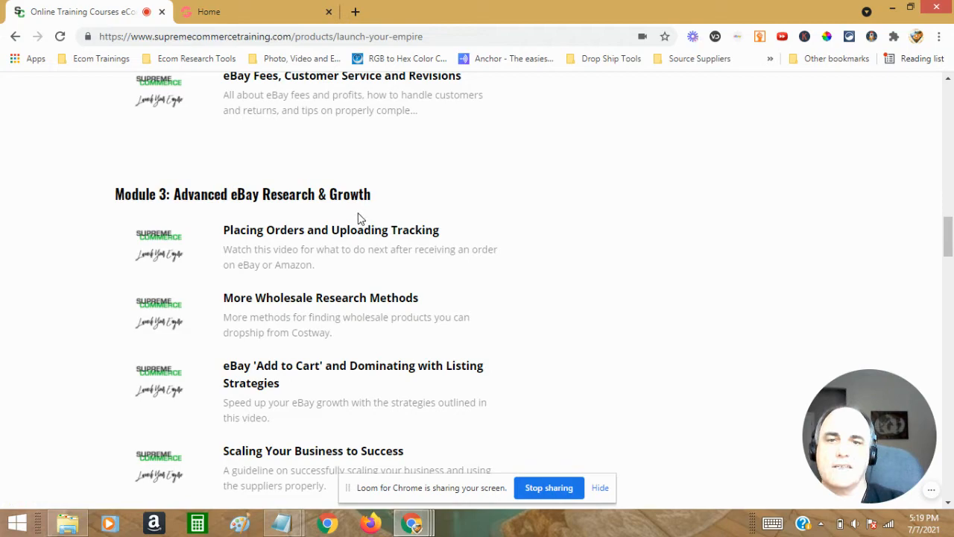
{"action": "scroll", "scroll_direction": "down", "scroll_amount": 3}
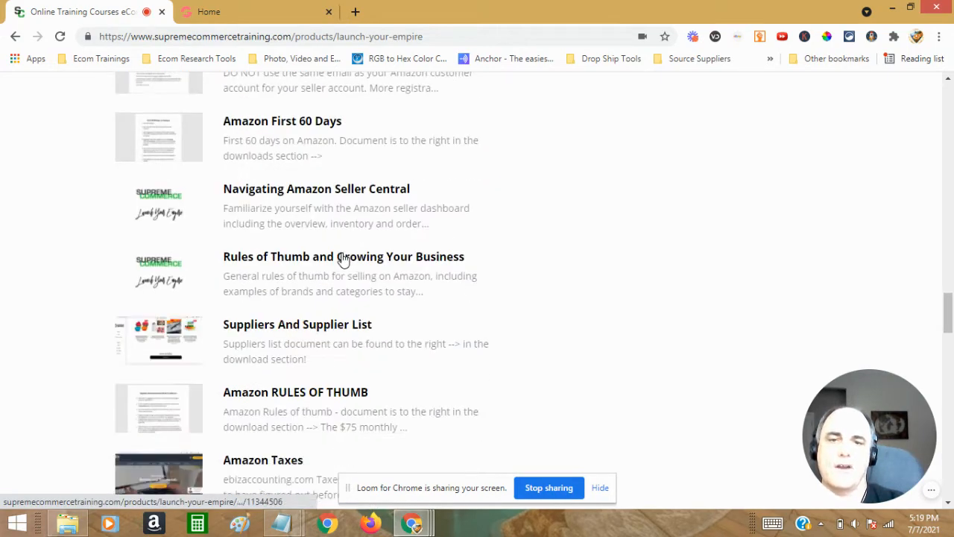
{"action": "scroll", "scroll_direction": "down", "scroll_amount": 3}
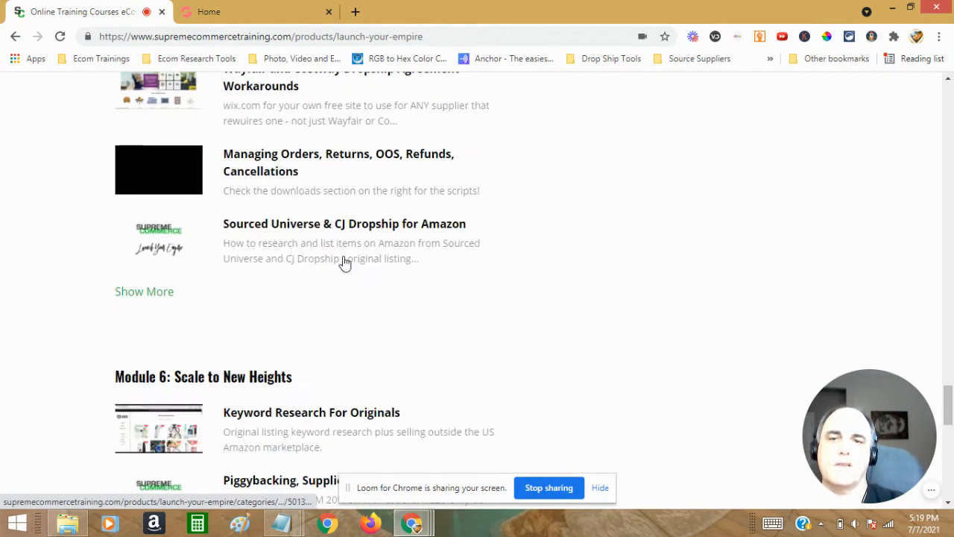
{"action": "scroll", "scroll_direction": "down", "scroll_amount": 3}
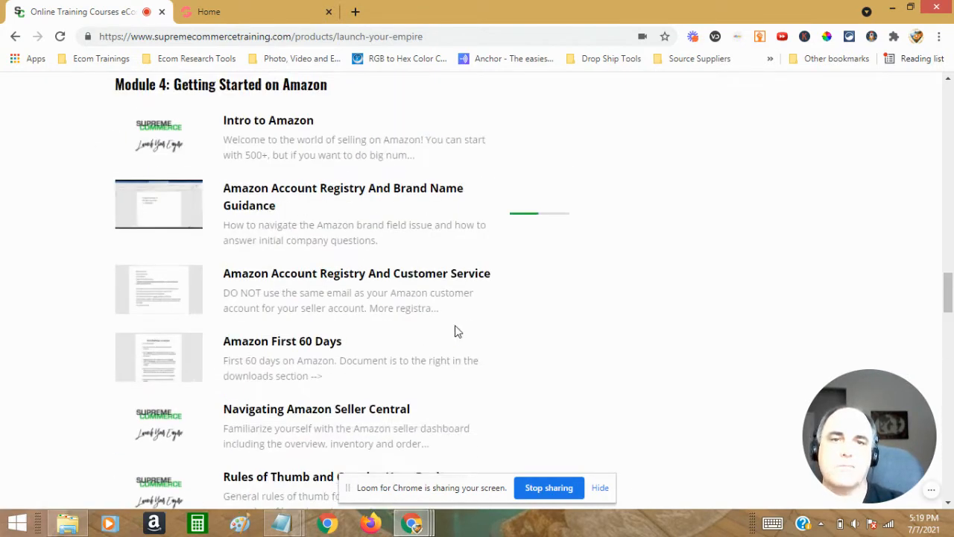
{"action": "scroll", "scroll_direction": "up", "scroll_amount": 3}
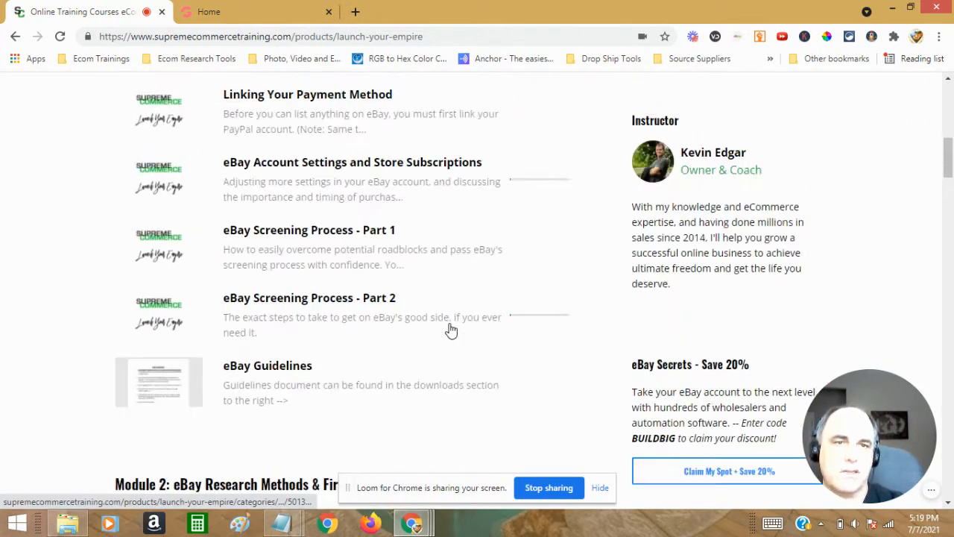
{"action": "scroll", "scroll_direction": "up", "scroll_amount": 3}
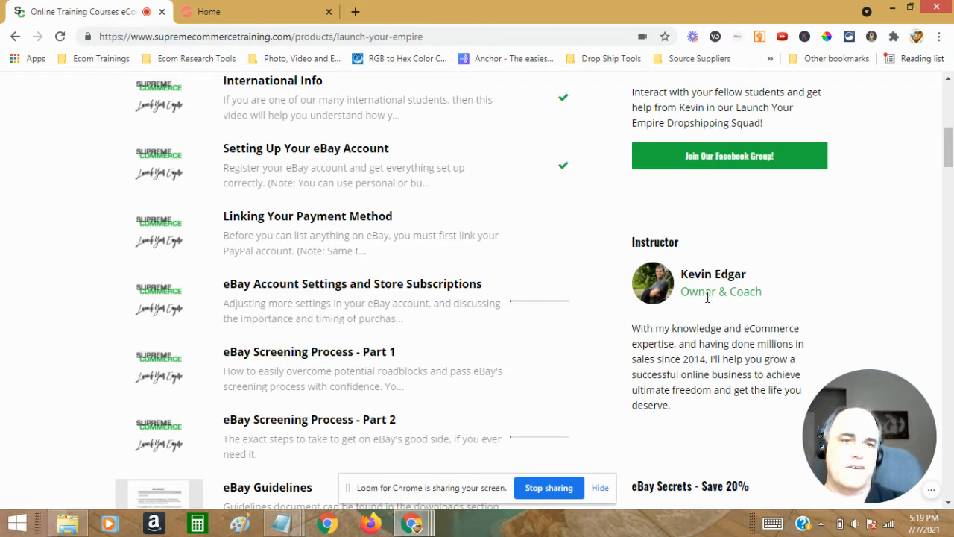
{"action": "mouse_move", "coordinate": [787, 299]}
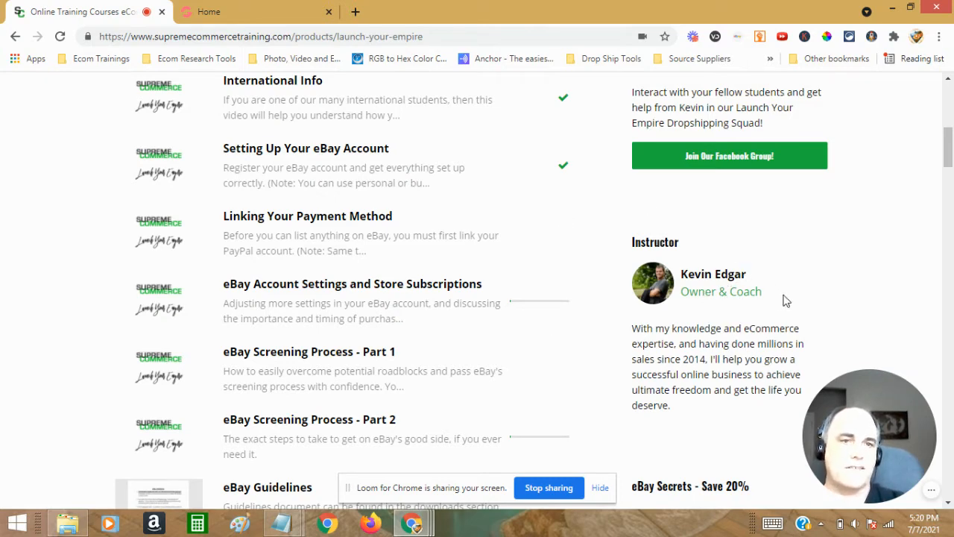
{"action": "scroll", "scroll_direction": "up", "scroll_amount": 3}
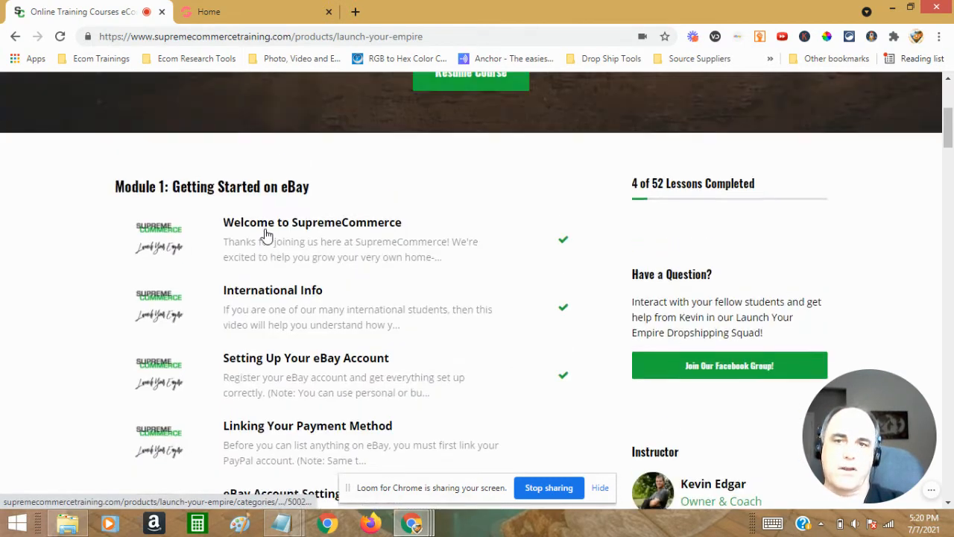
{"action": "scroll", "scroll_direction": "down", "scroll_amount": 3}
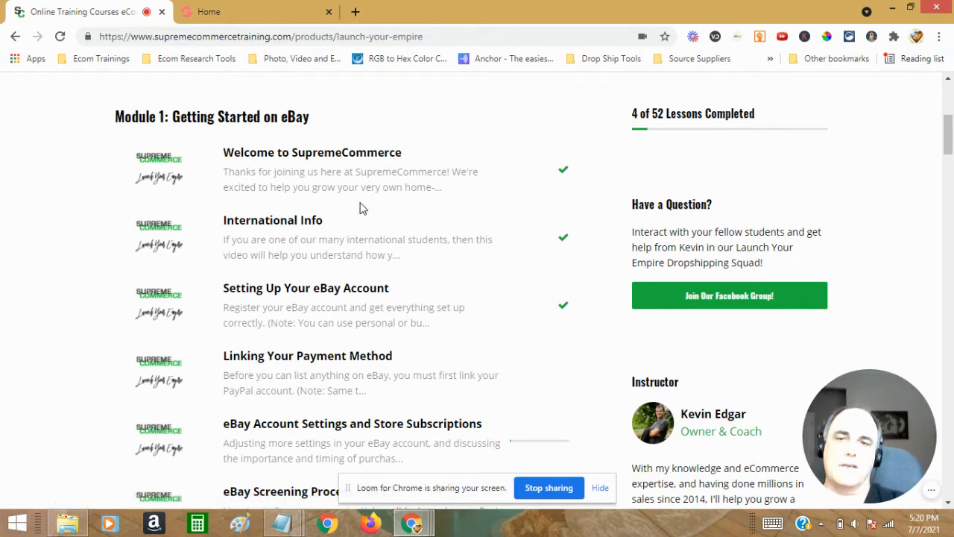
{"action": "mouse_move", "coordinate": [504, 244]}
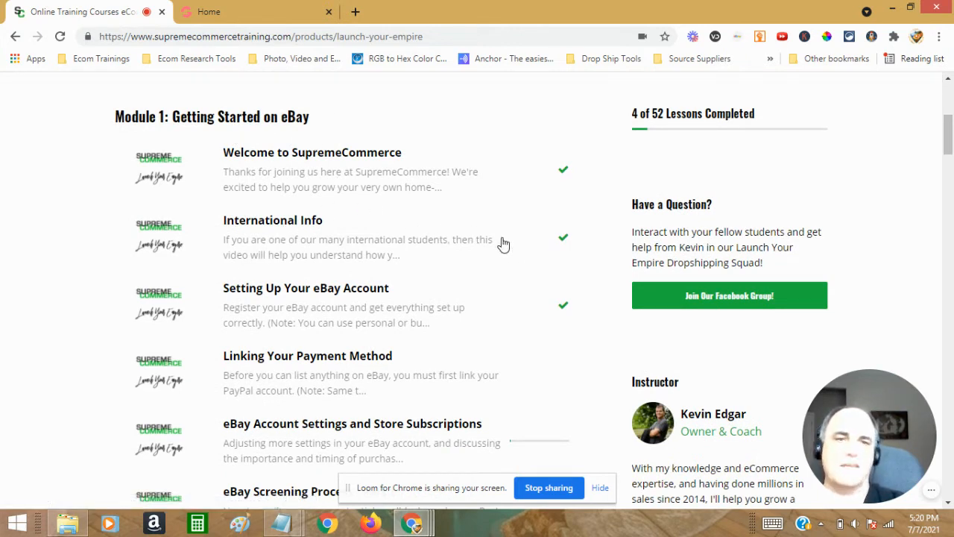
{"action": "mouse_move", "coordinate": [889, 279]}
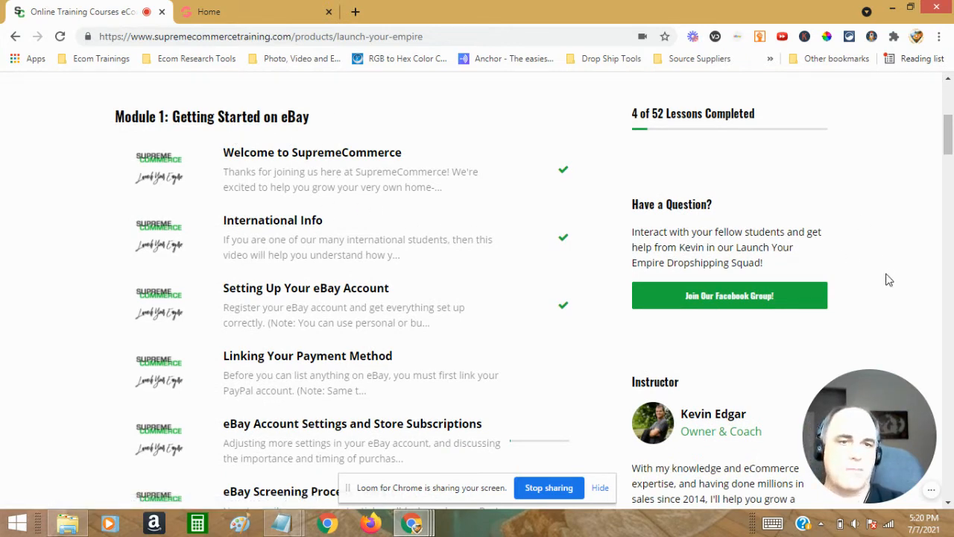
{"action": "mouse_move", "coordinate": [889, 262]}
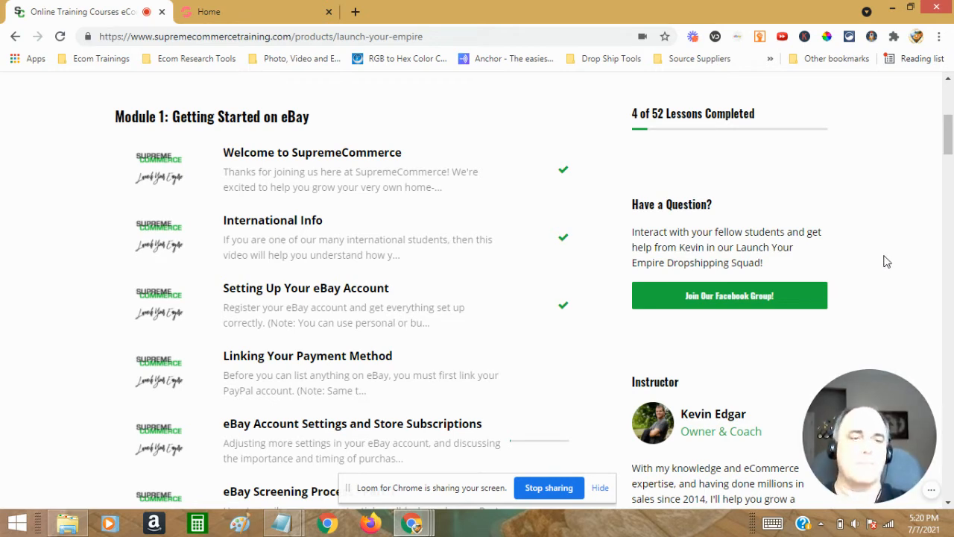
{"action": "mouse_move", "coordinate": [880, 227]}
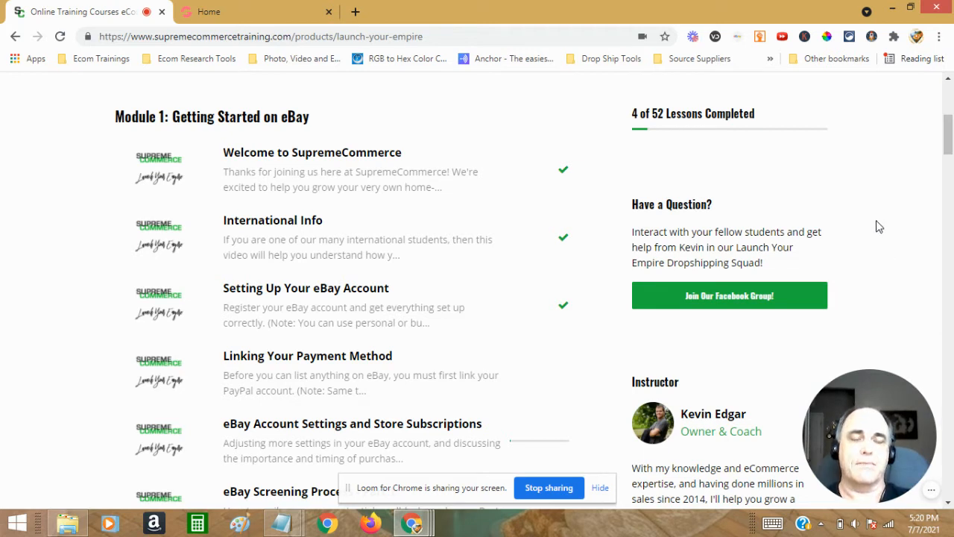
{"action": "mouse_move", "coordinate": [870, 216]}
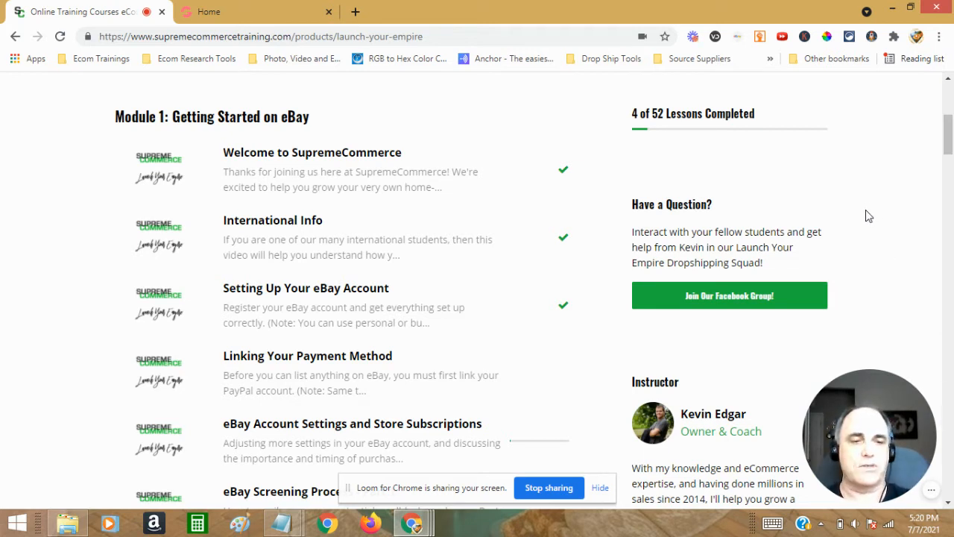
{"action": "mouse_move", "coordinate": [872, 221]}
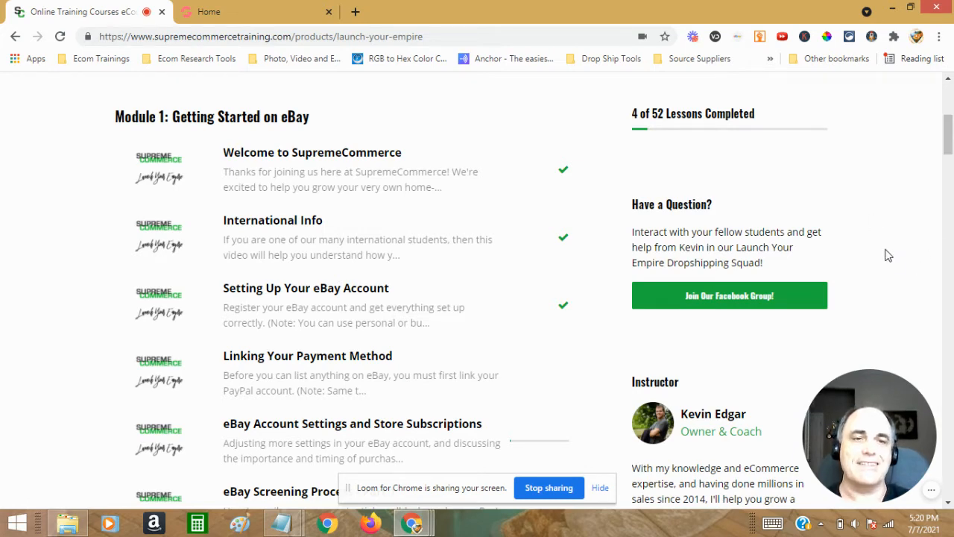
{"action": "mouse_move", "coordinate": [888, 264]}
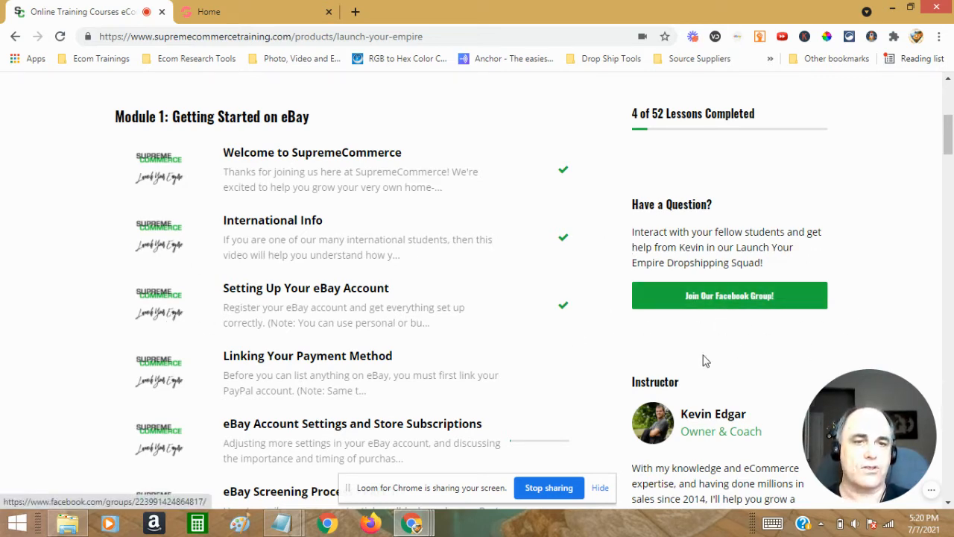
{"action": "scroll", "scroll_direction": "down", "scroll_amount": 3}
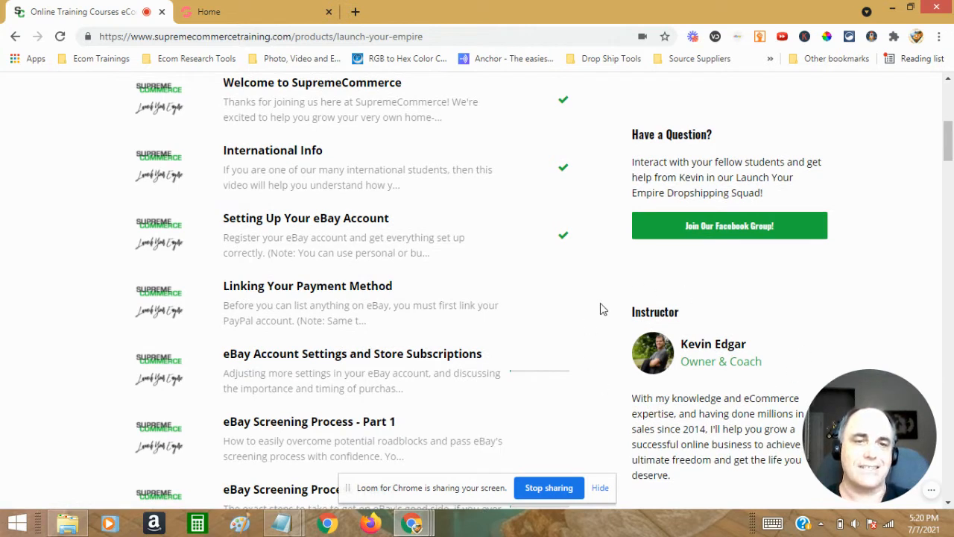
{"action": "mouse_move", "coordinate": [669, 386]}
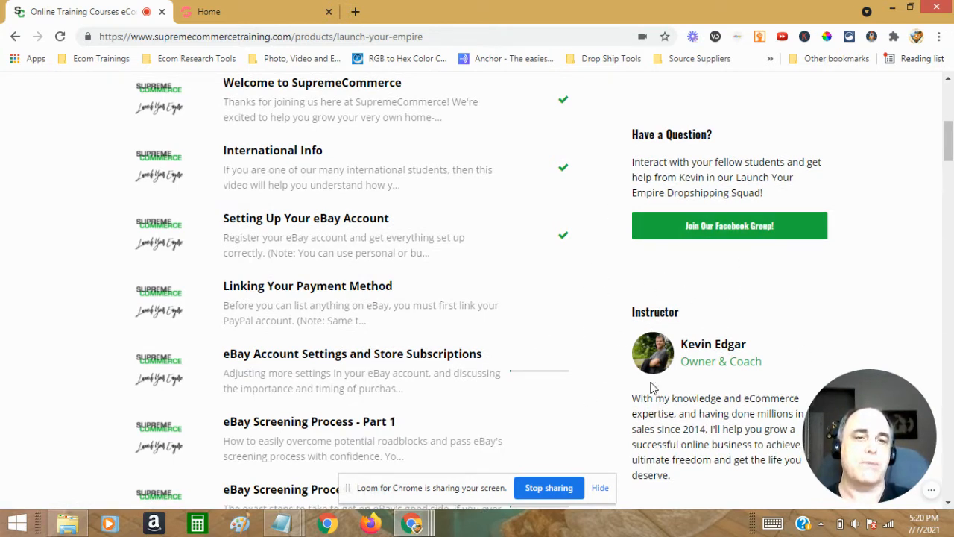
{"action": "mouse_move", "coordinate": [605, 337]}
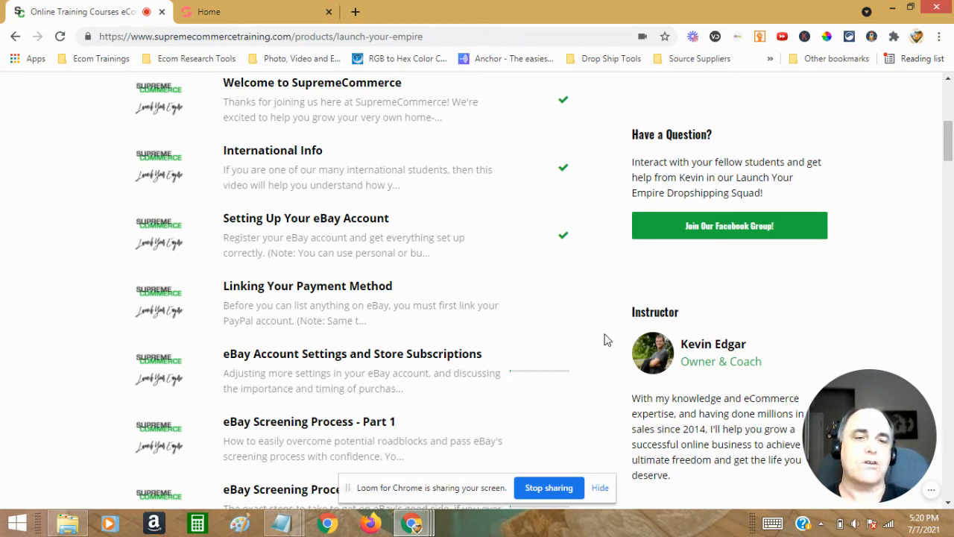
{"action": "mouse_move", "coordinate": [629, 303]}
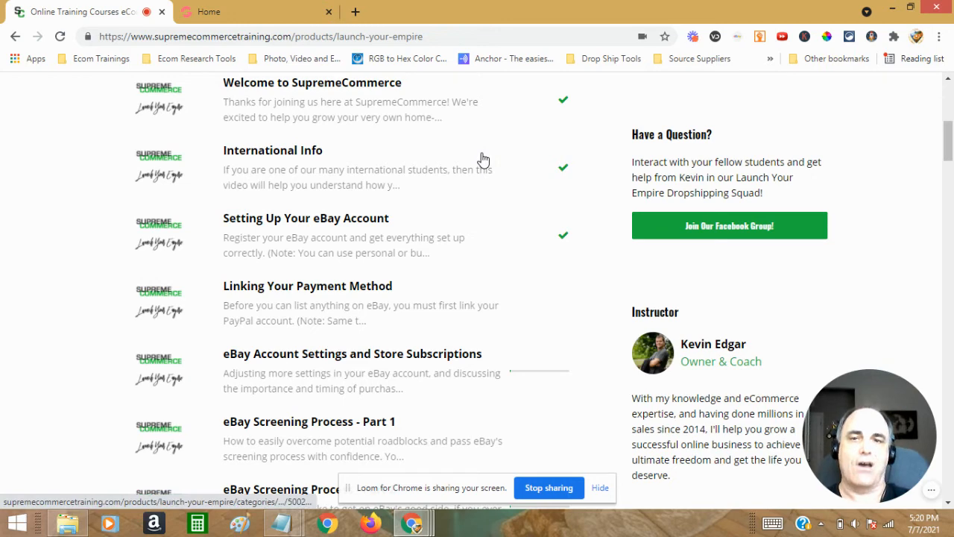
{"action": "scroll", "scroll_direction": "up", "scroll_amount": 3}
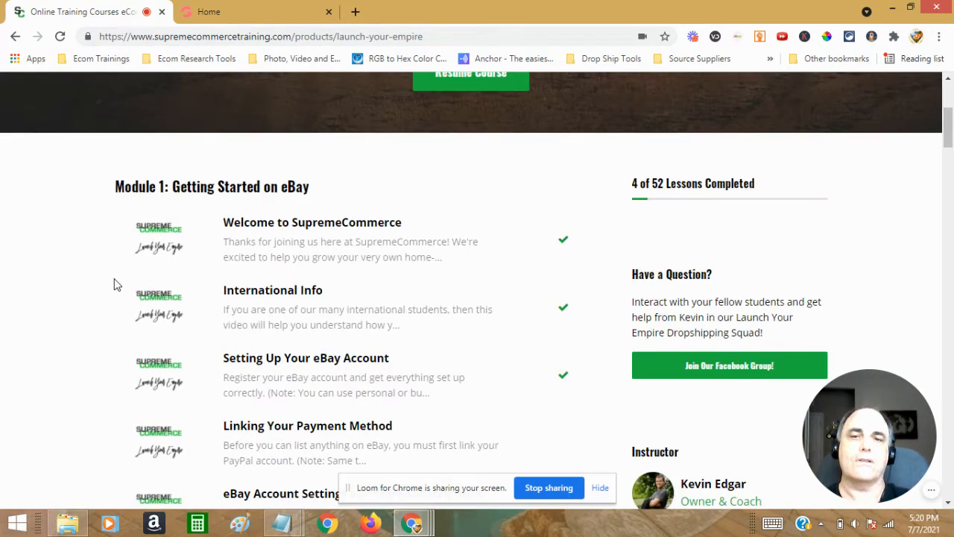
{"action": "scroll", "scroll_direction": "down", "scroll_amount": 3}
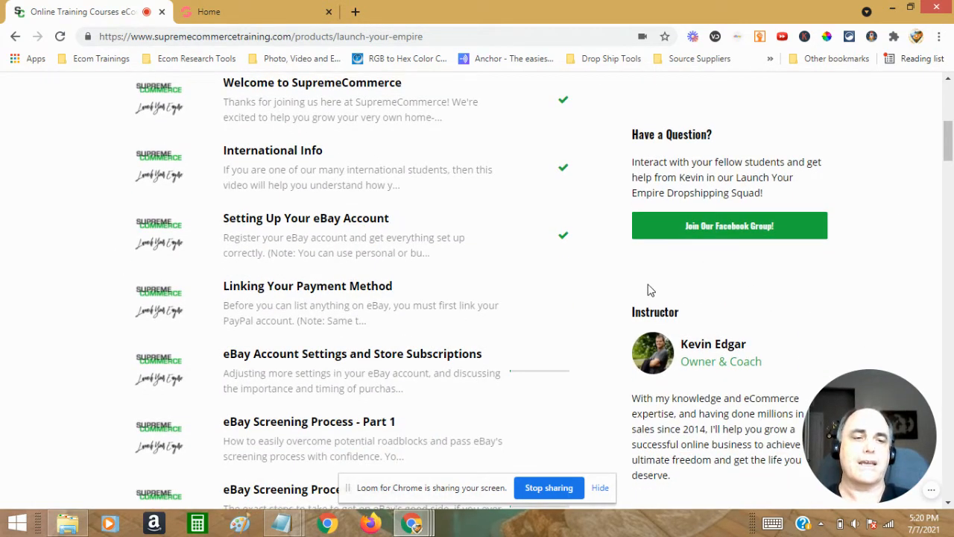
{"action": "mouse_move", "coordinate": [852, 302]}
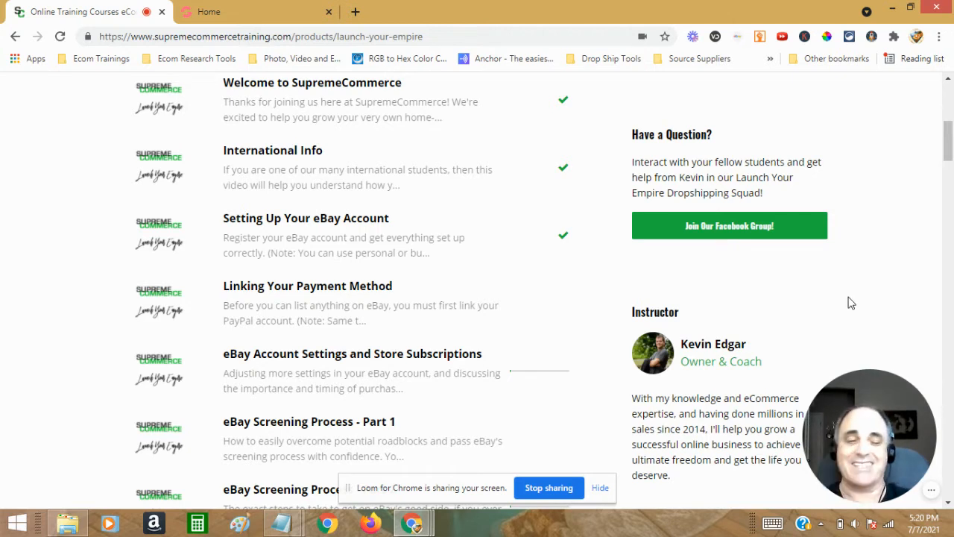
{"action": "scroll", "scroll_direction": "up", "scroll_amount": 3}
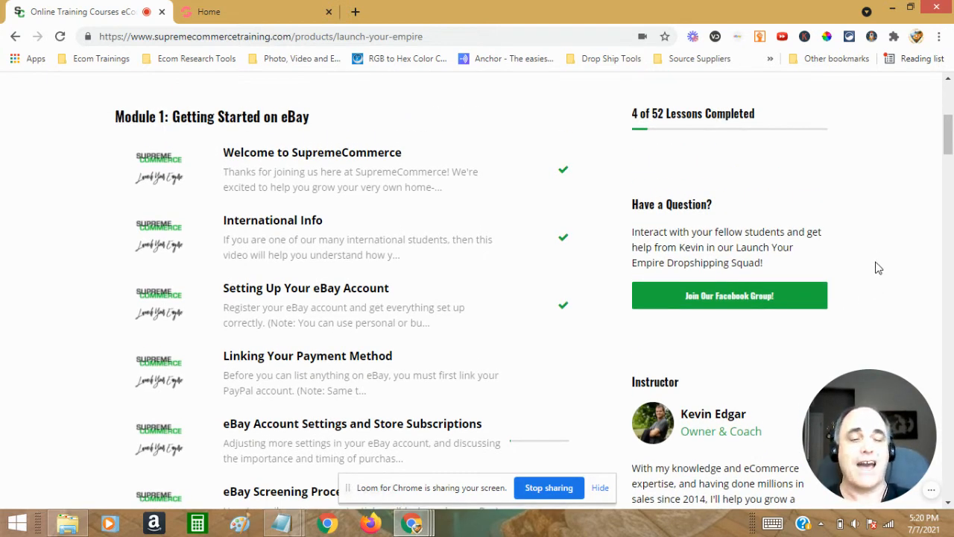
{"action": "mouse_move", "coordinate": [883, 255]}
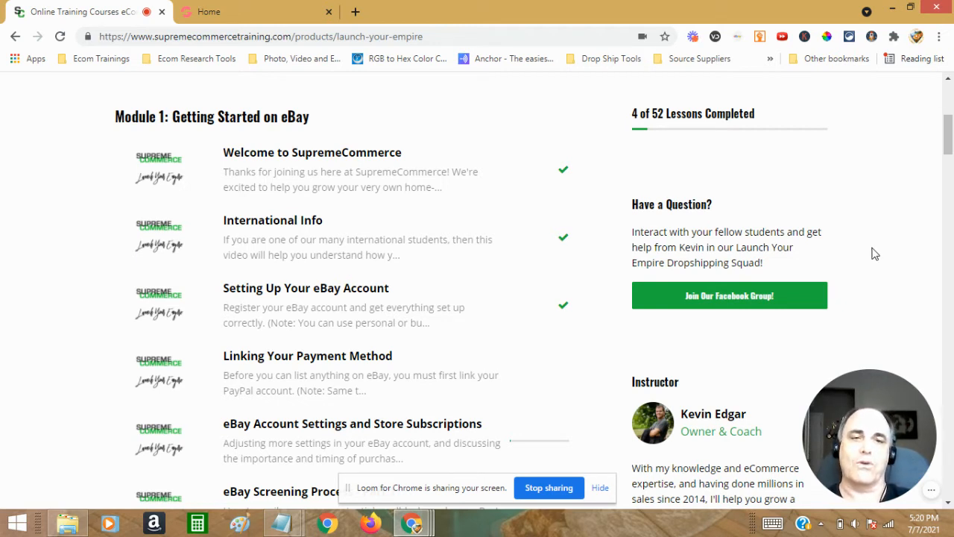
{"action": "mouse_move", "coordinate": [680, 191]}
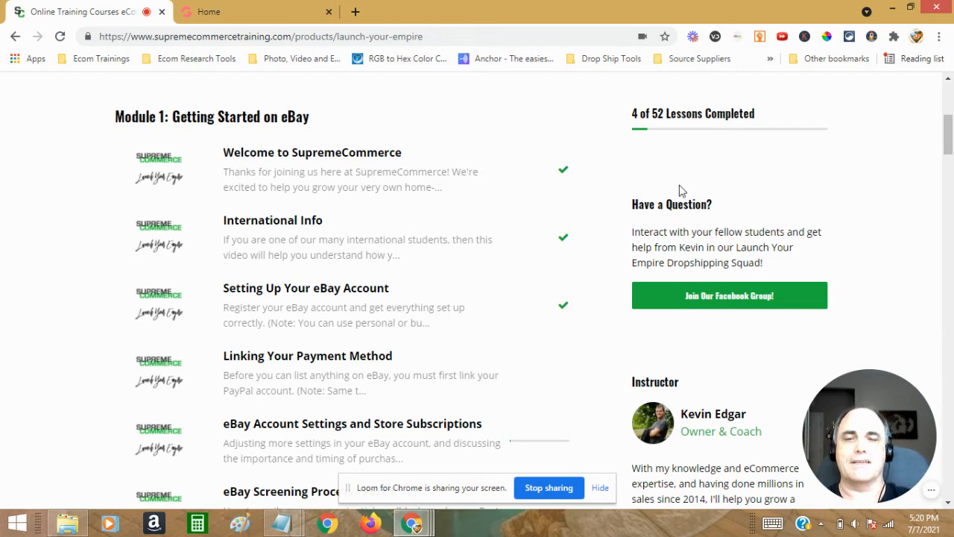
{"action": "scroll", "scroll_direction": "down", "scroll_amount": 3}
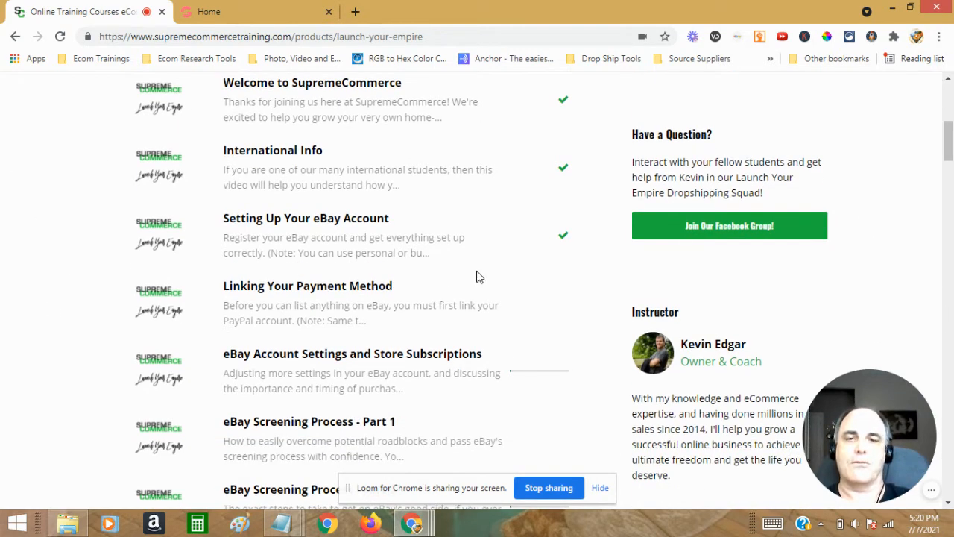
{"action": "scroll", "scroll_direction": "up", "scroll_amount": 3}
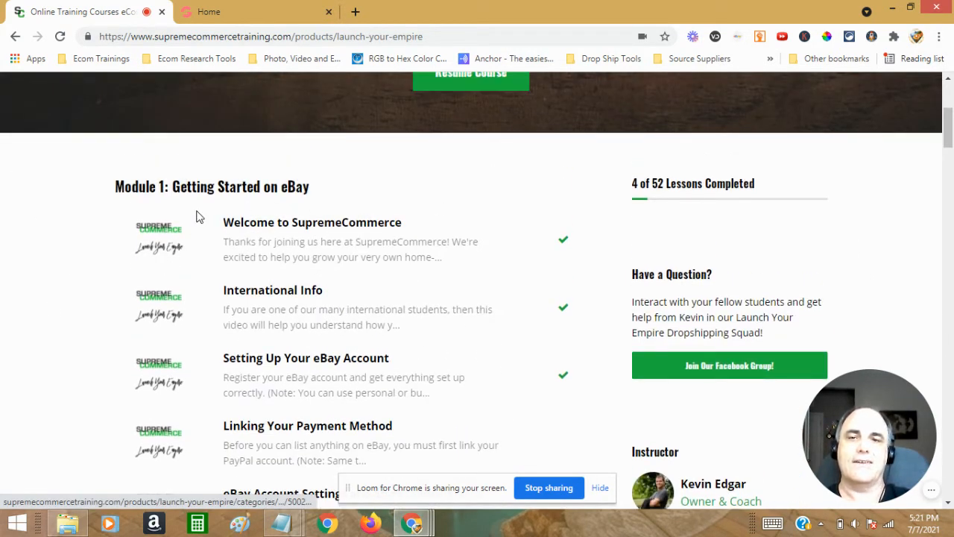
{"action": "scroll", "scroll_direction": "down", "scroll_amount": 3}
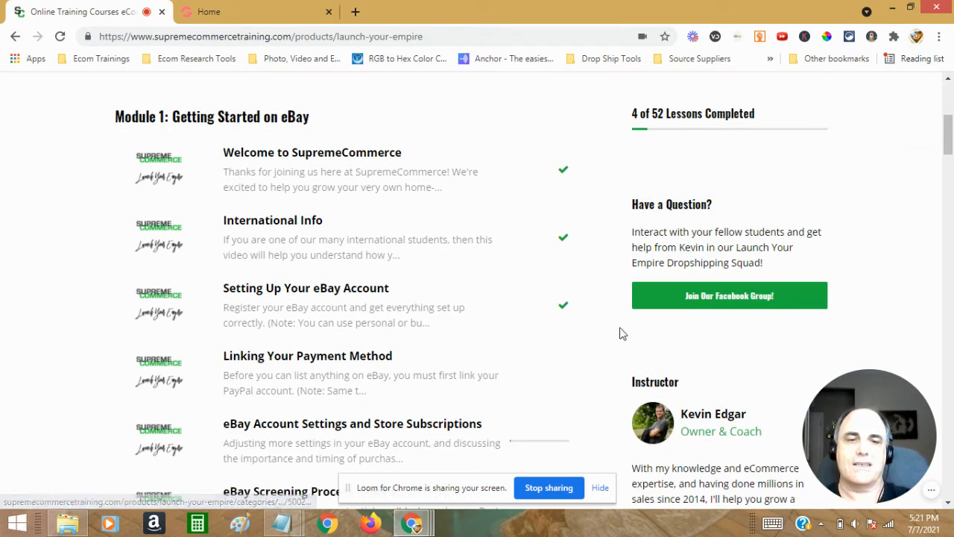
{"action": "mouse_move", "coordinate": [755, 375]}
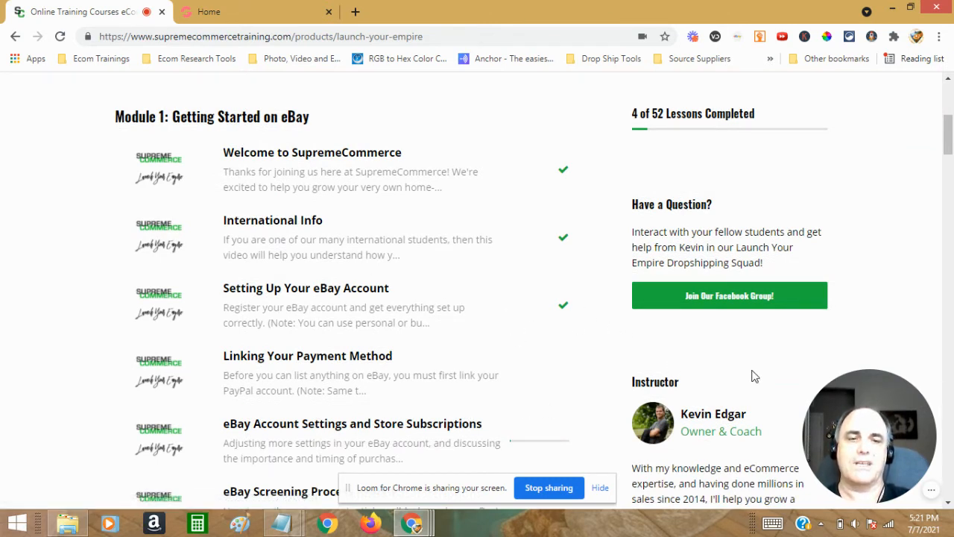
{"action": "mouse_move", "coordinate": [706, 429]}
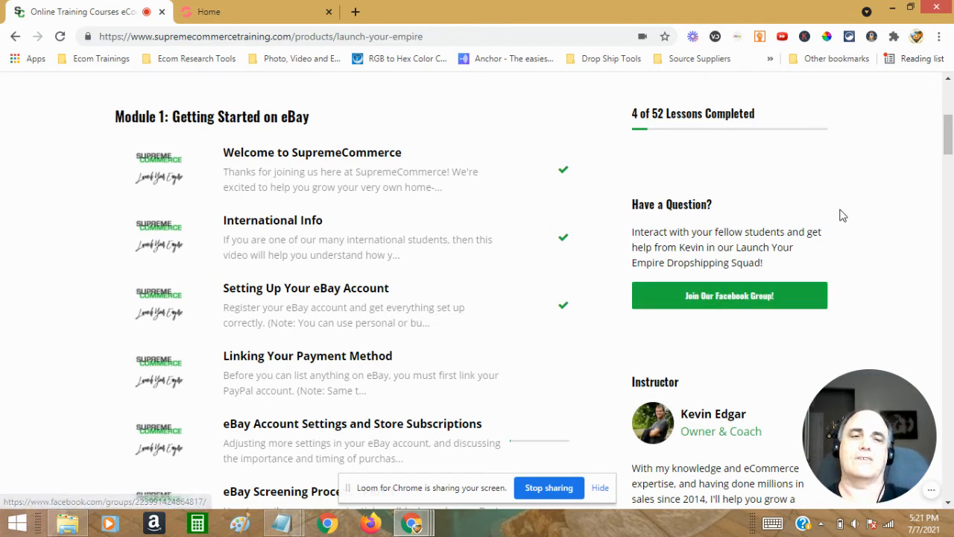
{"action": "mouse_move", "coordinate": [856, 217]}
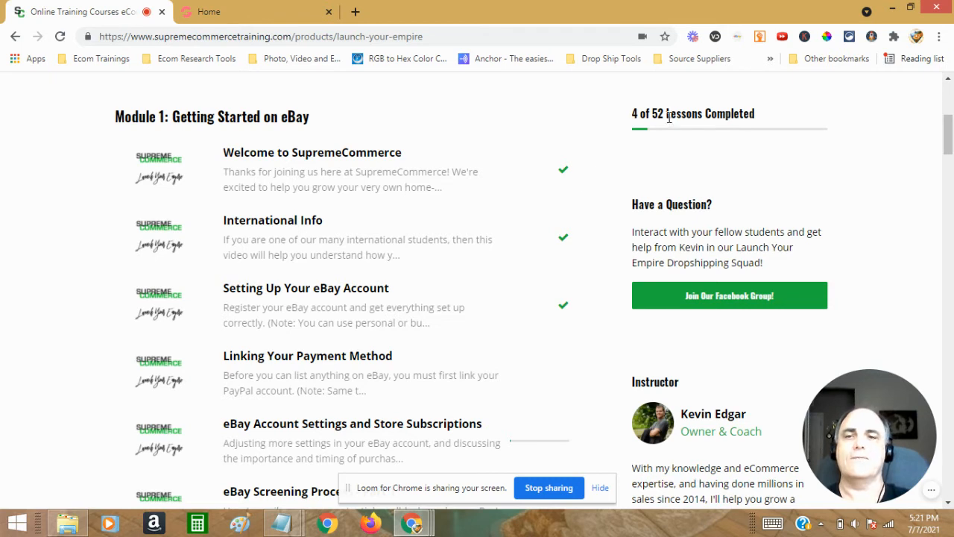
{"action": "mouse_move", "coordinate": [854, 187]}
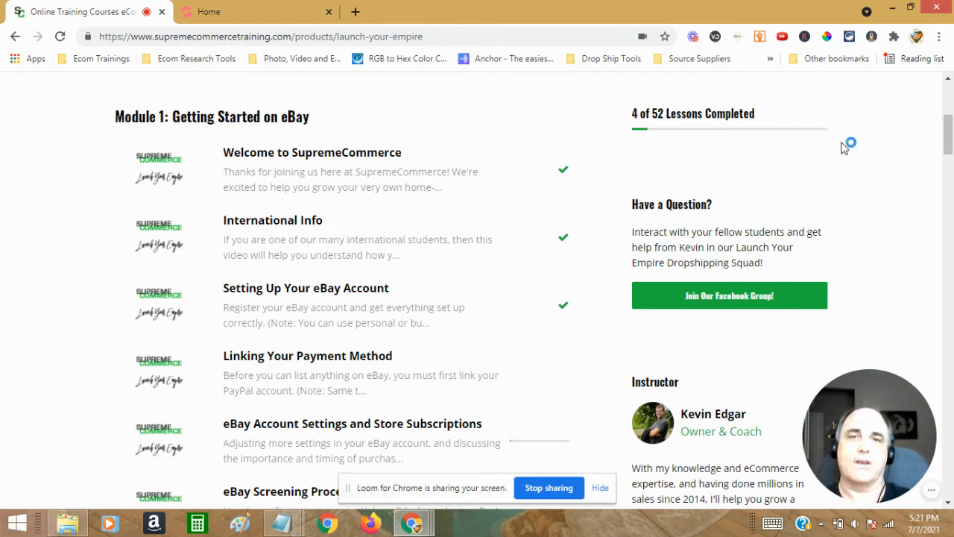
{"action": "mouse_move", "coordinate": [847, 140]}
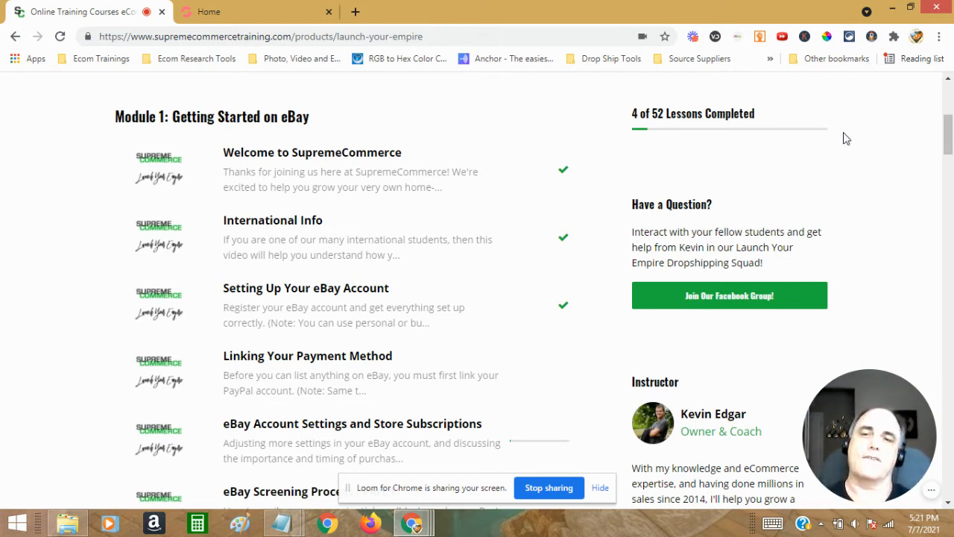
{"action": "mouse_move", "coordinate": [315, 189]}
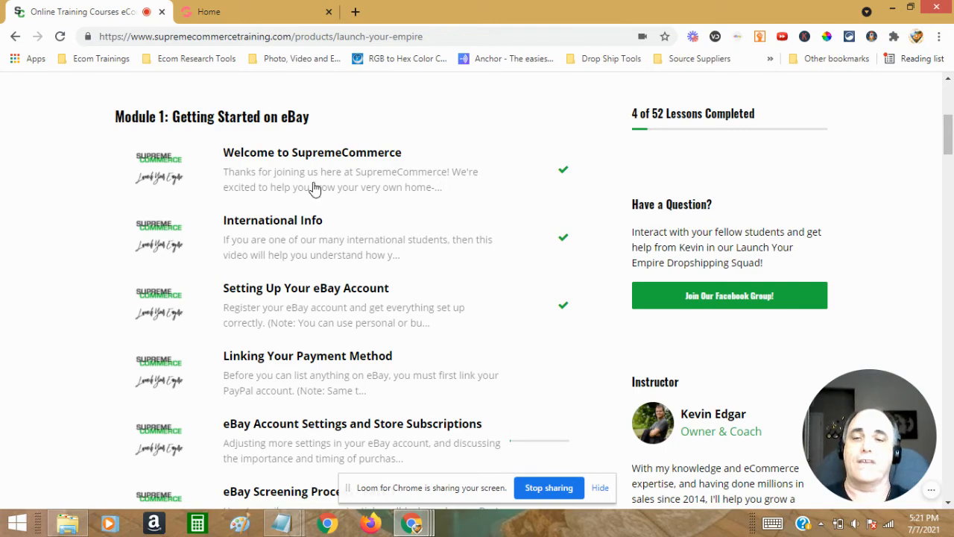
Step: Skim Modules 3–6 lessons, then return to the Launch Your Empire banner with Resume Course
{"action": "scroll", "scroll_direction": "down", "scroll_amount": 3}
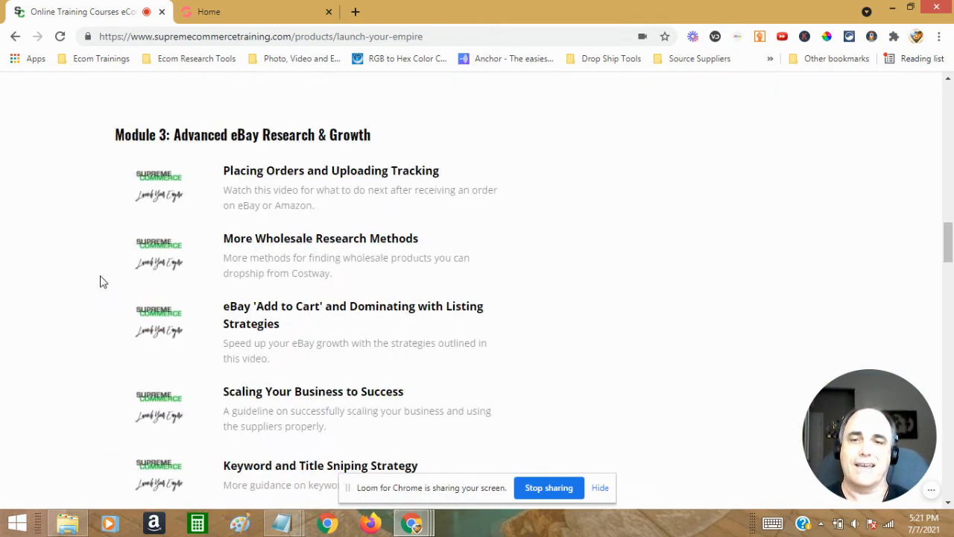
{"action": "scroll", "scroll_direction": "down", "scroll_amount": 3}
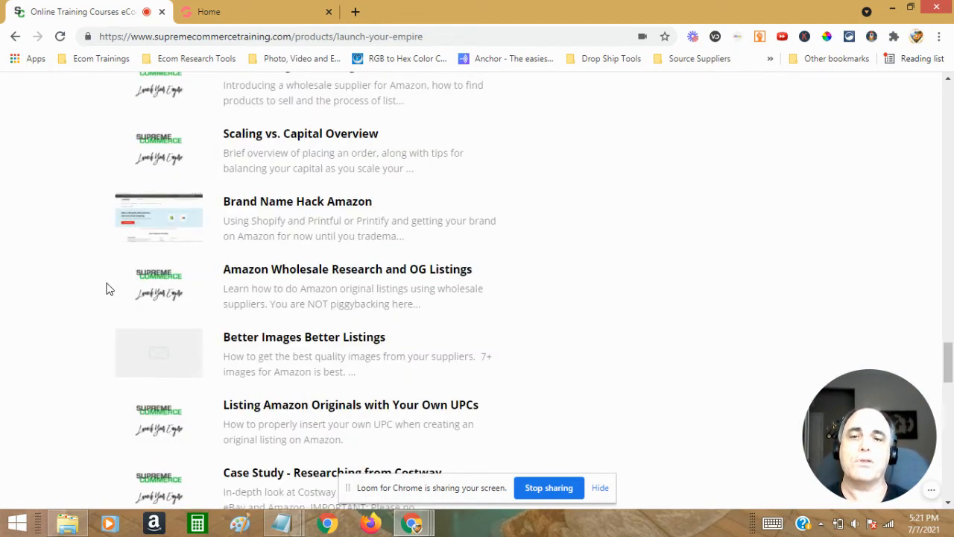
{"action": "scroll", "scroll_direction": "down", "scroll_amount": 3}
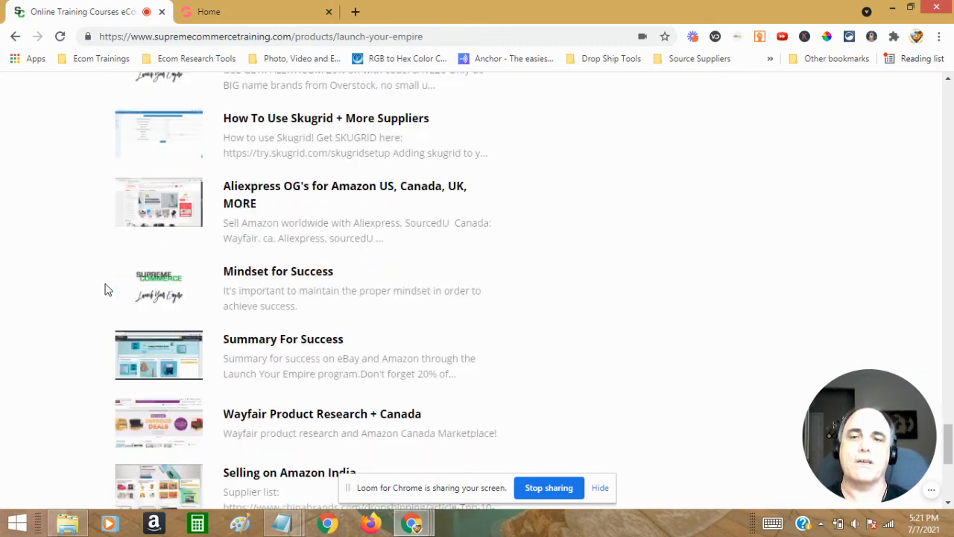
{"action": "scroll", "scroll_direction": "down", "scroll_amount": 3}
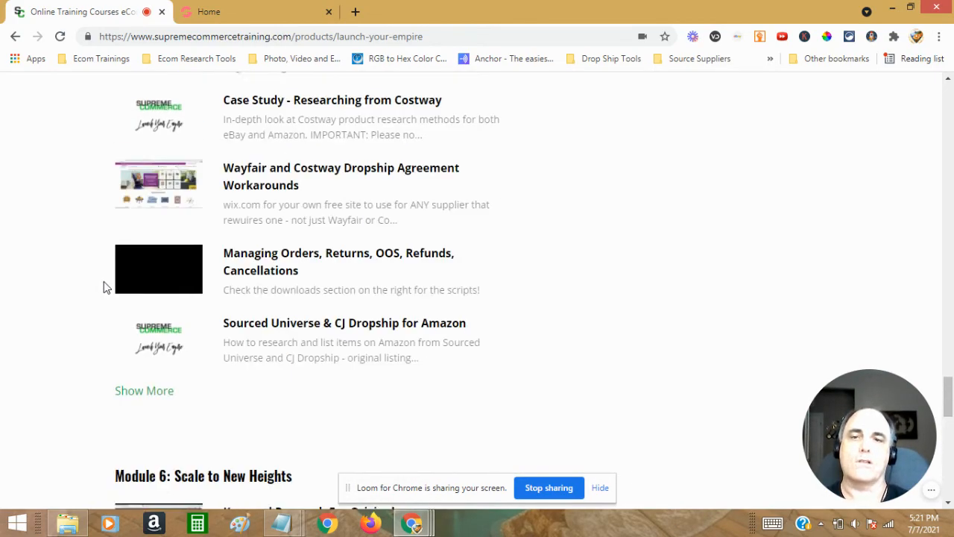
{"action": "scroll", "scroll_direction": "up", "scroll_amount": 3}
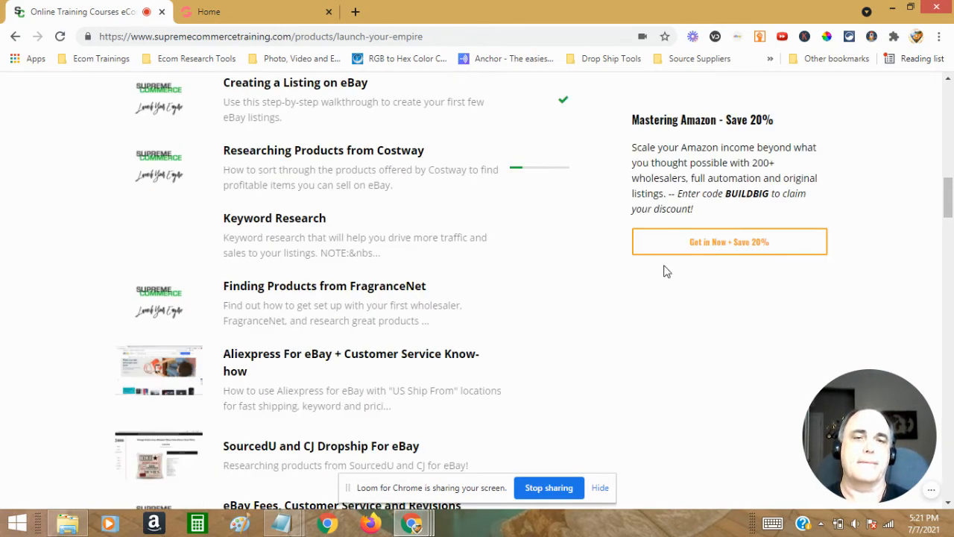
{"action": "scroll", "scroll_direction": "up", "scroll_amount": 3}
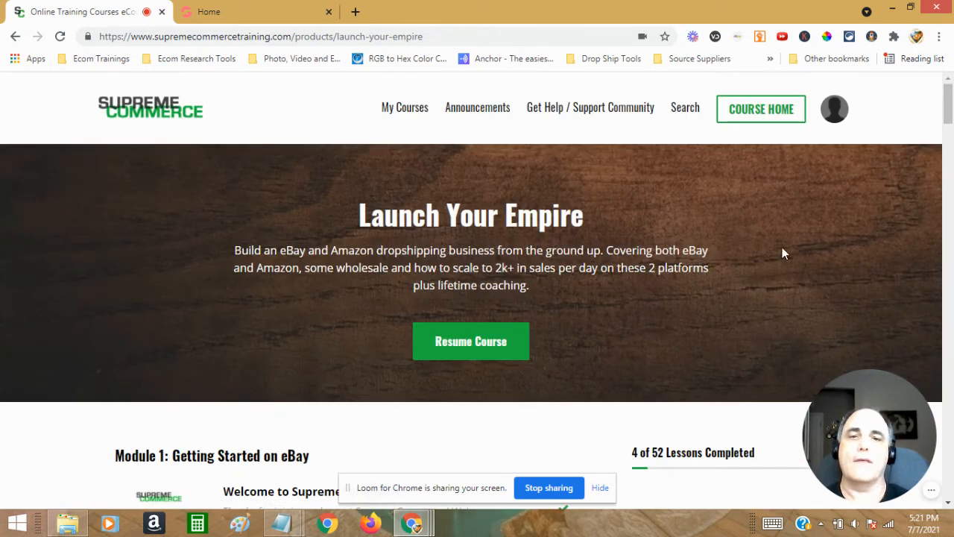
{"action": "mouse_move", "coordinate": [178, 282]}
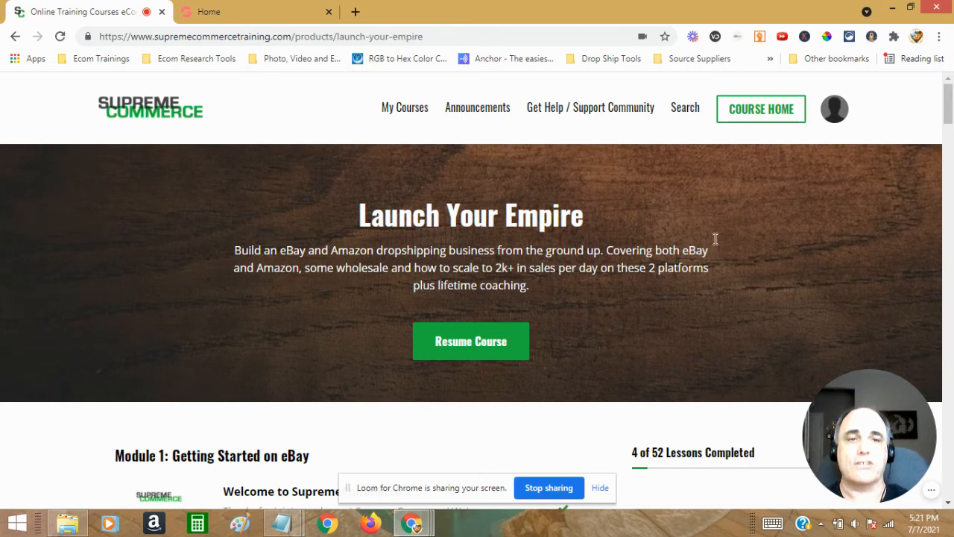
{"action": "mouse_move", "coordinate": [291, 298]}
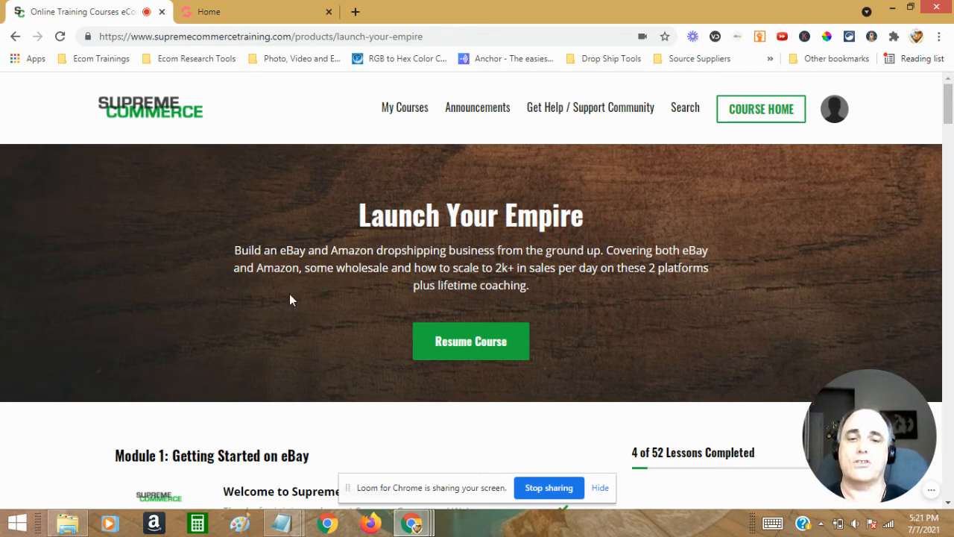
{"action": "mouse_move", "coordinate": [269, 322]}
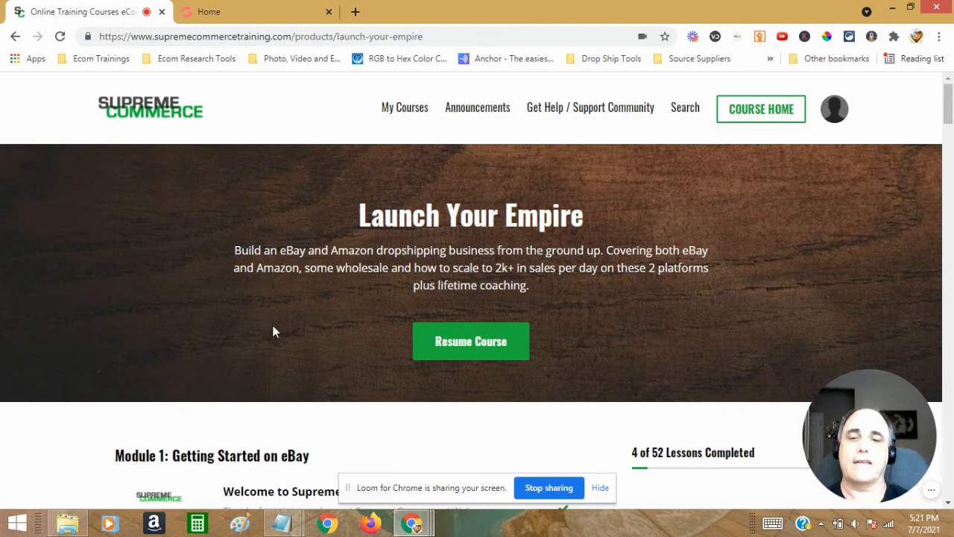
{"action": "mouse_move", "coordinate": [299, 431]}
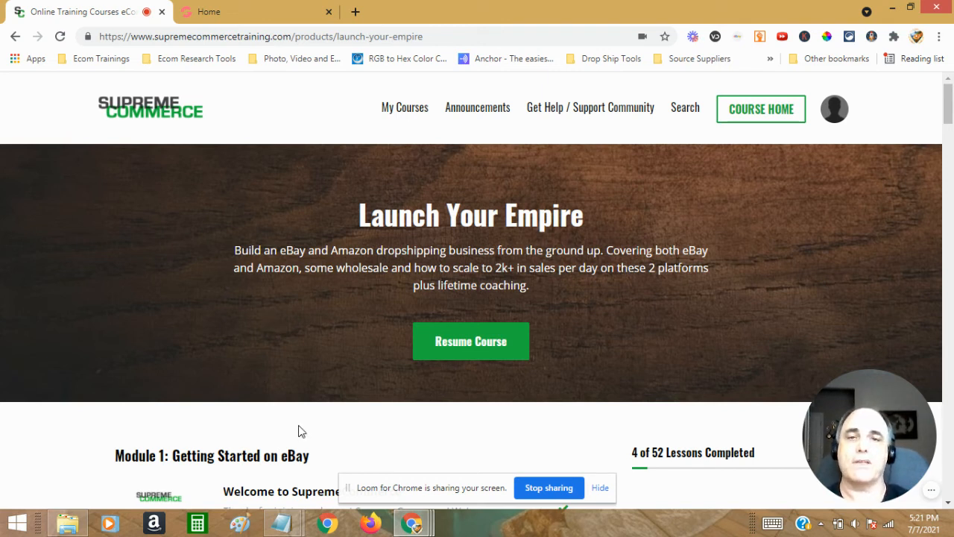
{"action": "mouse_move", "coordinate": [317, 417]}
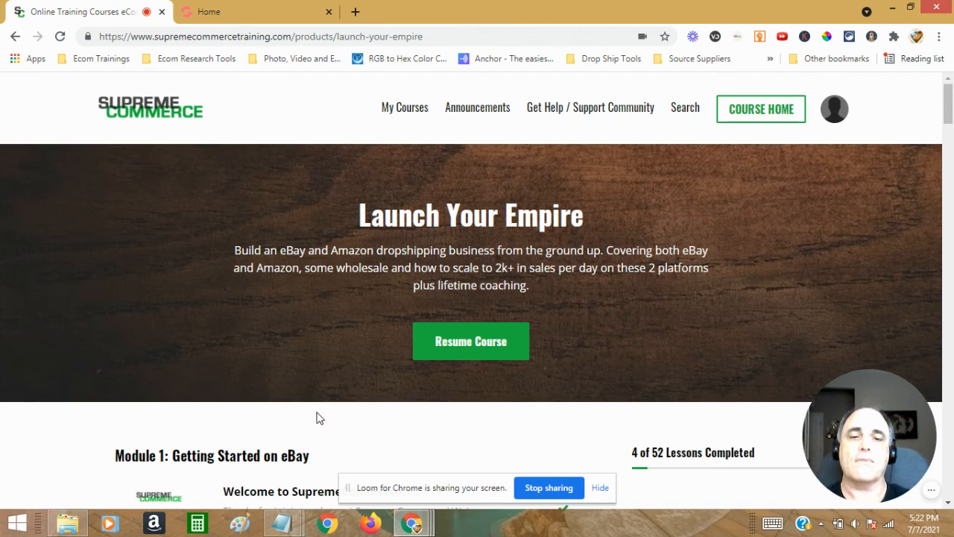
{"action": "mouse_move", "coordinate": [562, 416]}
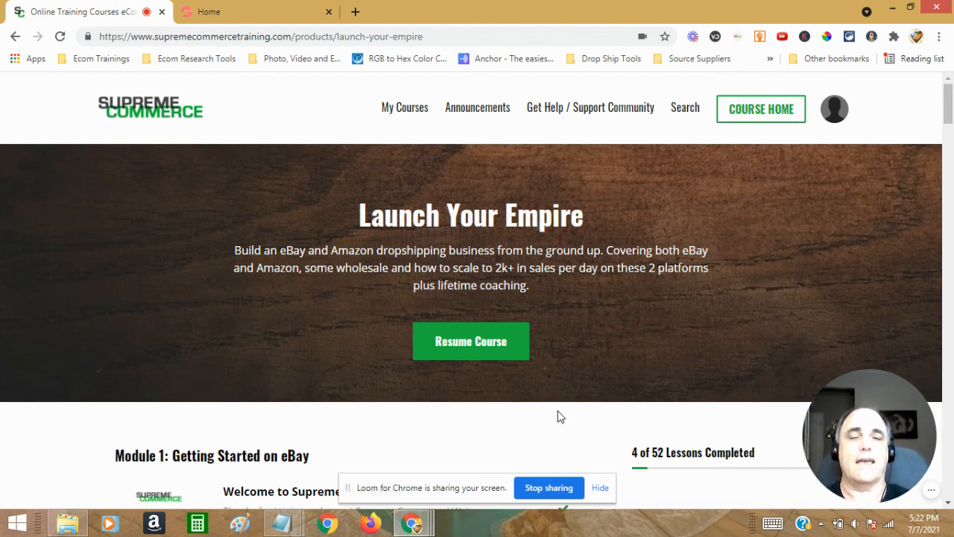
{"action": "mouse_move", "coordinate": [563, 427]}
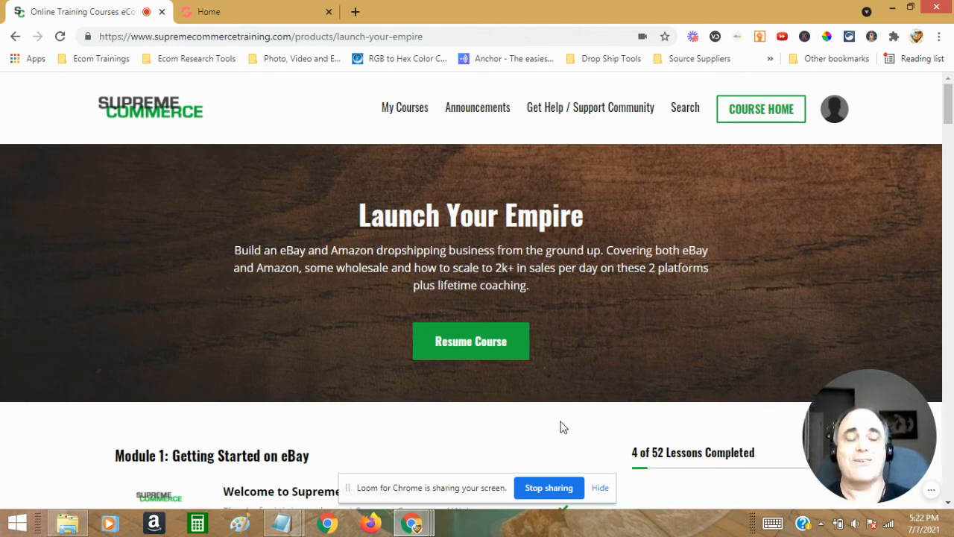